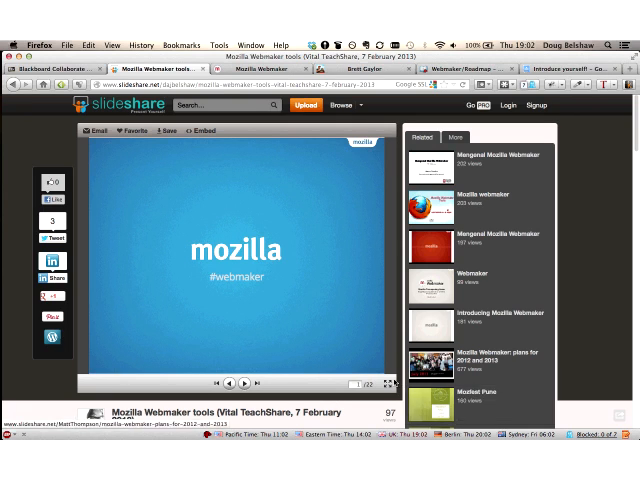
mouse_move(392, 384)
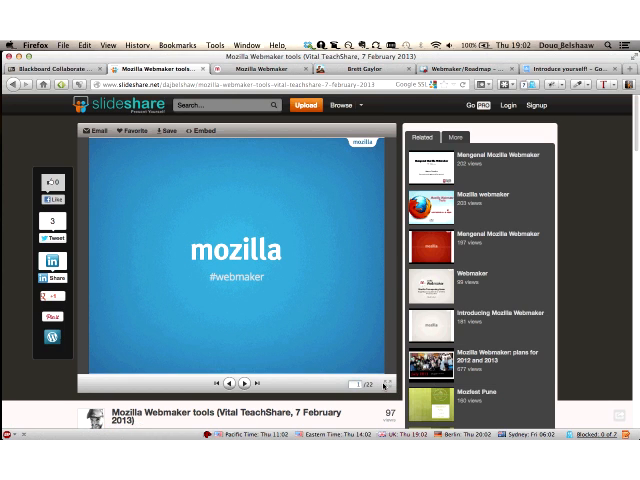
Step: Switch the Webmaker tools deck to full-screen presenting on the Overview slide
click(380, 384)
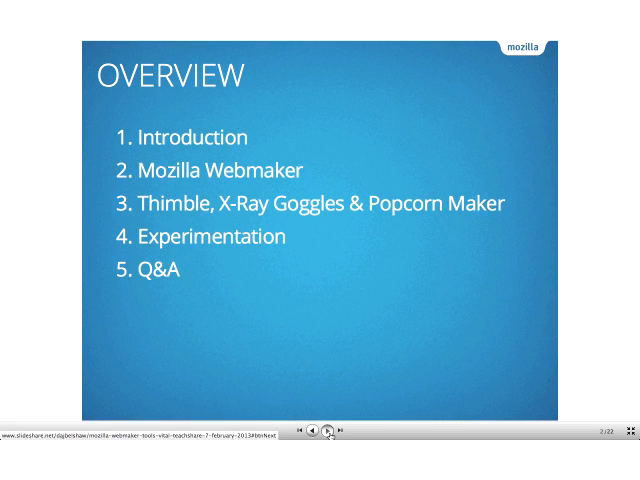
Step: Advance past the speaker introduction to the Mozilla Foundation non-profit slide
click(336, 430)
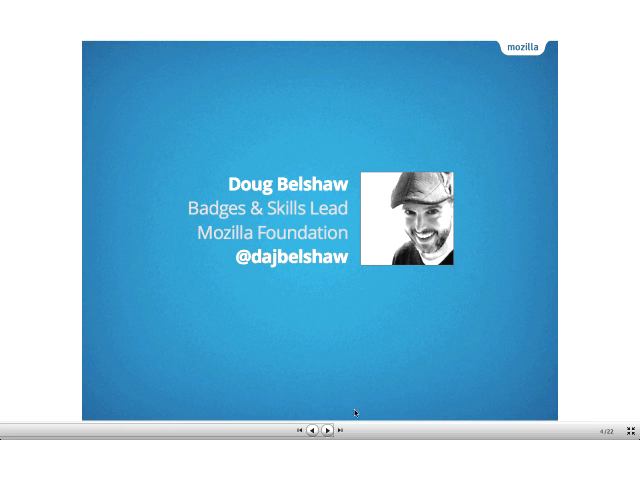
click(340, 432)
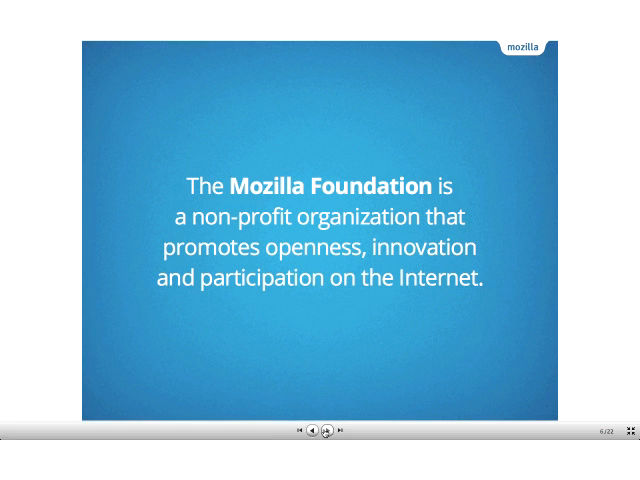
mouse_move(336, 432)
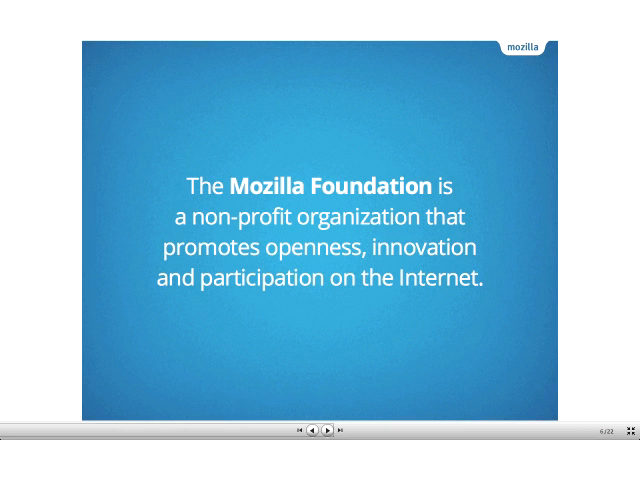
Step: Advance past the section 3 title to the three-tools webmaker.org slide
click(336, 428)
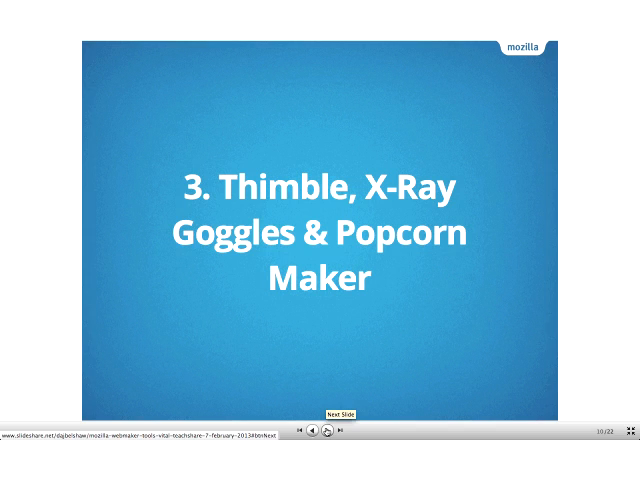
click(336, 434)
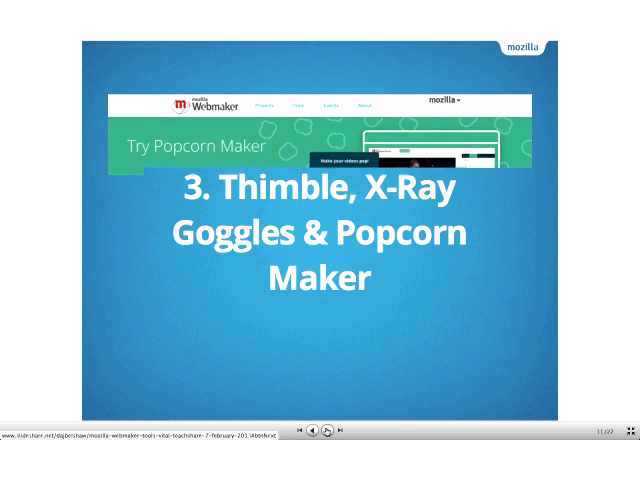
click(338, 432)
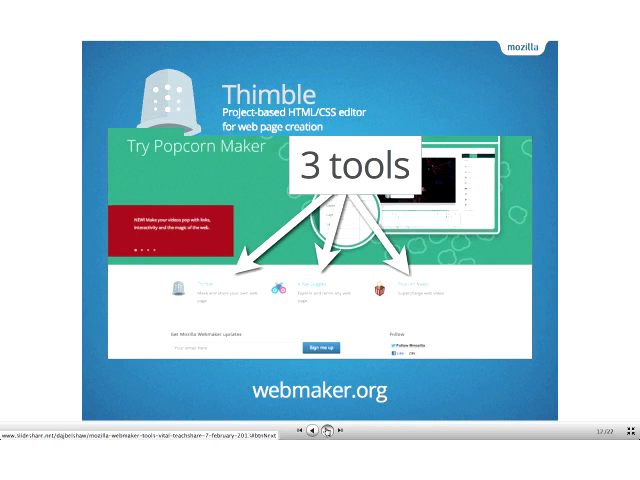
Step: Advance the deck to the '(live demo)' slide and leave full screen
click(340, 432)
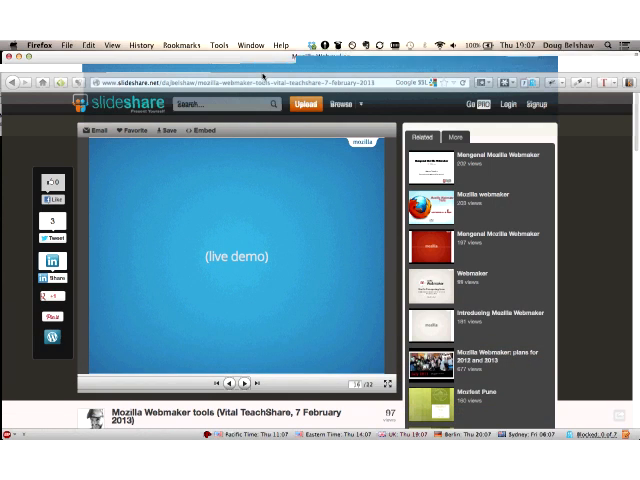
Step: Switch to the Mozilla Webmaker tab and scroll down its homepage to the Thimble tool
click(272, 68)
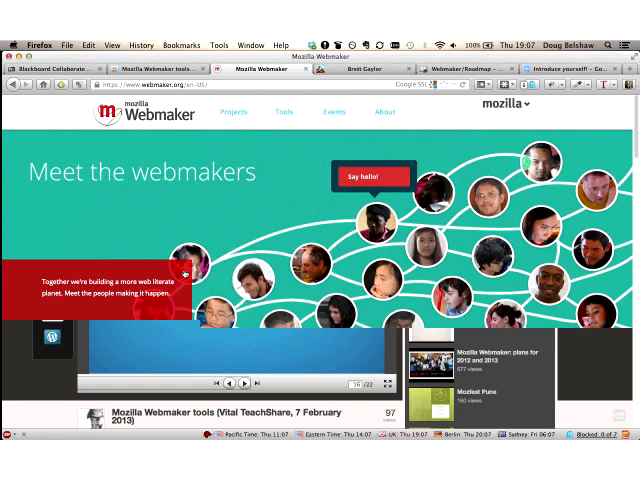
scroll(down, 3)
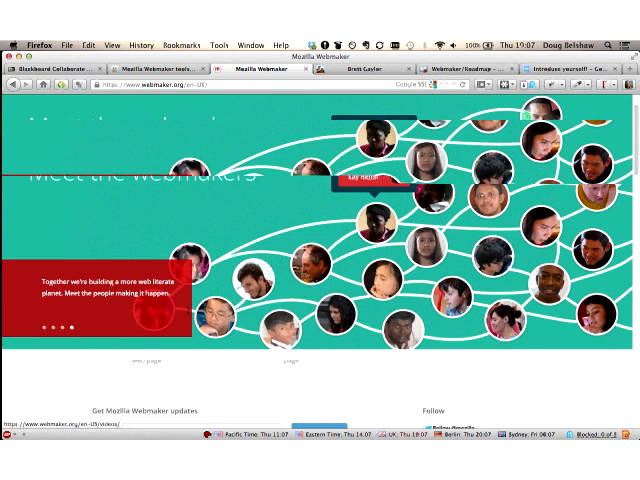
scroll(down, 3)
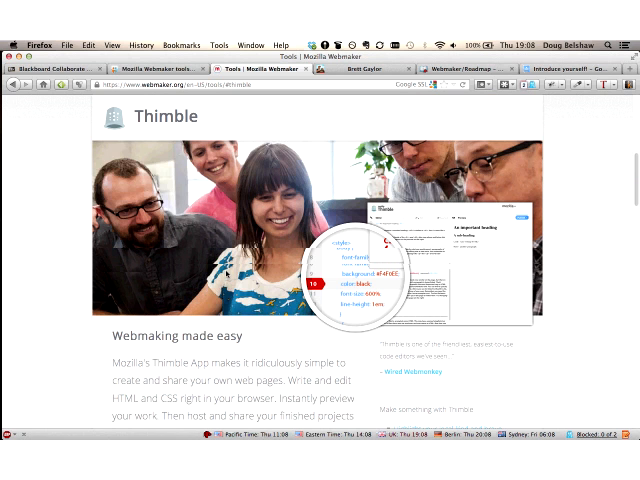
Step: Scroll the Webmaker Thimble tool page toward the link to the Thimble site
scroll(down, 3)
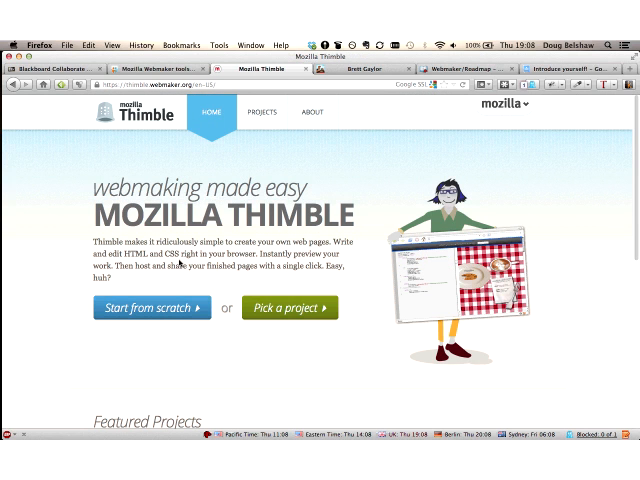
Step: Start a page from scratch titled 'Doug's awesome web page' with body text 'La la la la'
click(152, 308)
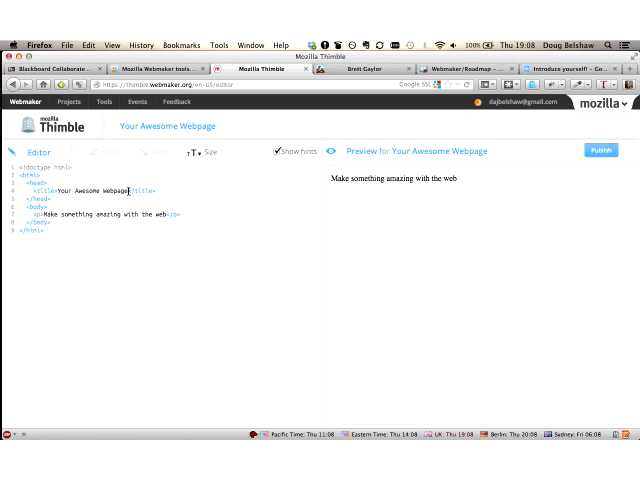
text(Doug's)
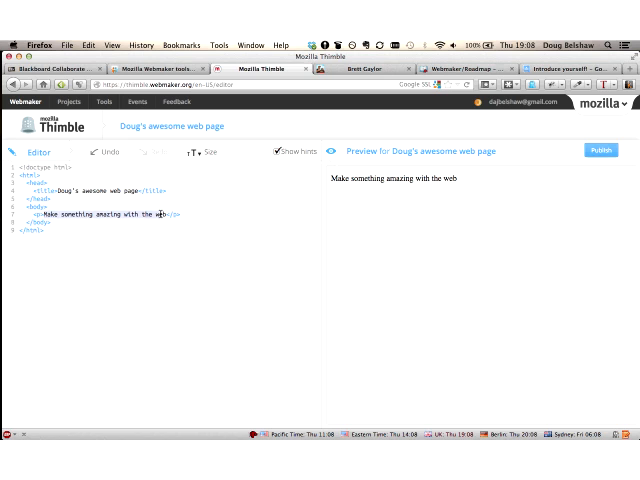
text(La la la la</p>)
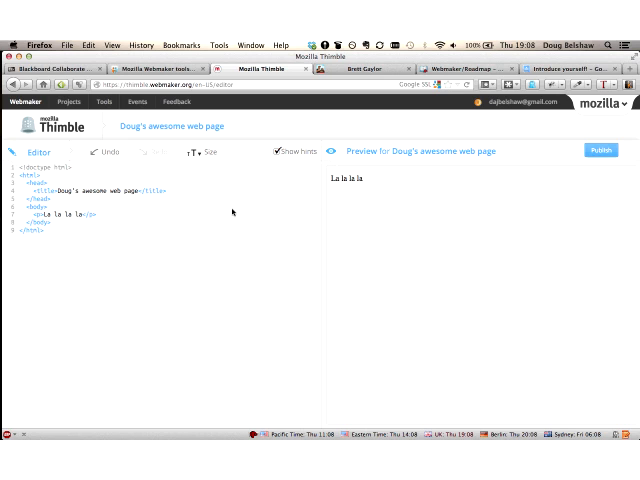
mouse_move(448, 116)
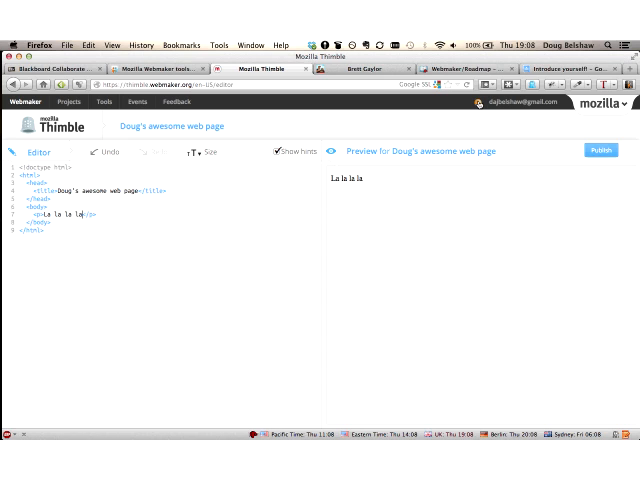
Step: Browse the Webmaker Badges panel, including badges like Super Styler
click(478, 114)
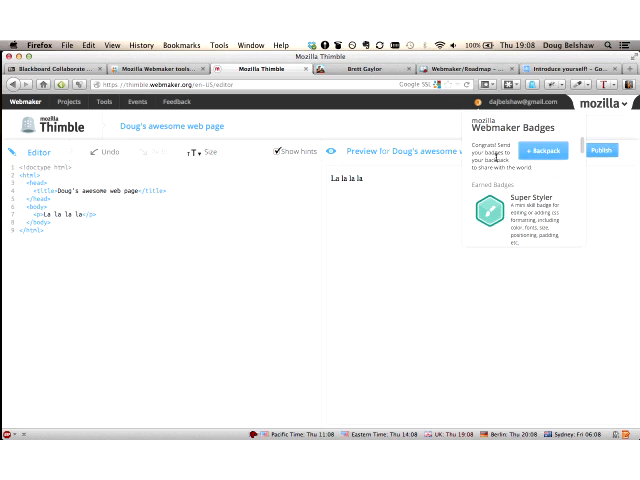
scroll(down, 3)
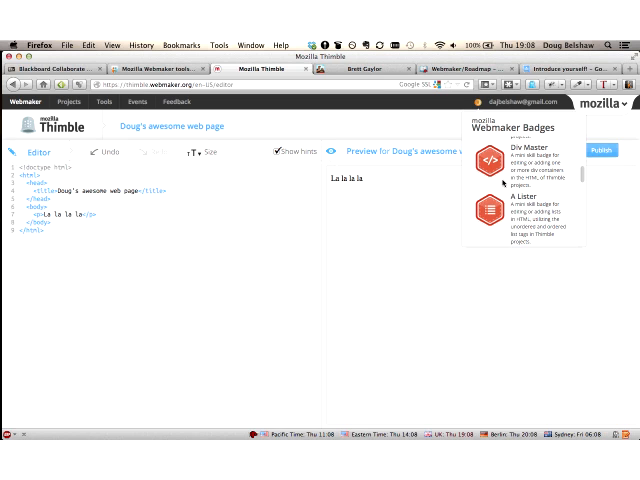
scroll(down, 3)
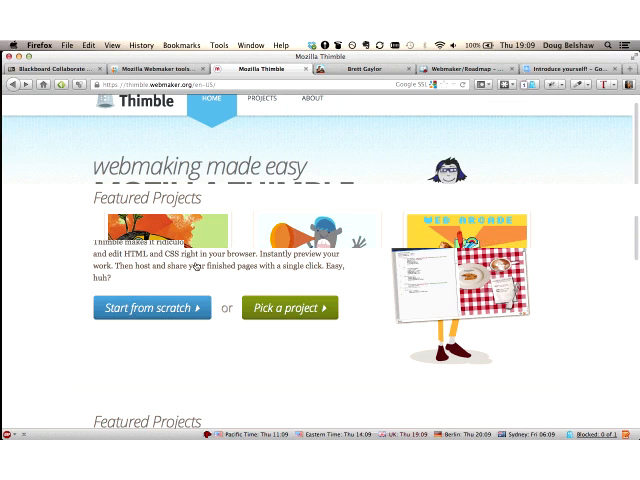
Step: Scroll through featured projects such as The Pitch! and Portfolio Maker
scroll(down, 3)
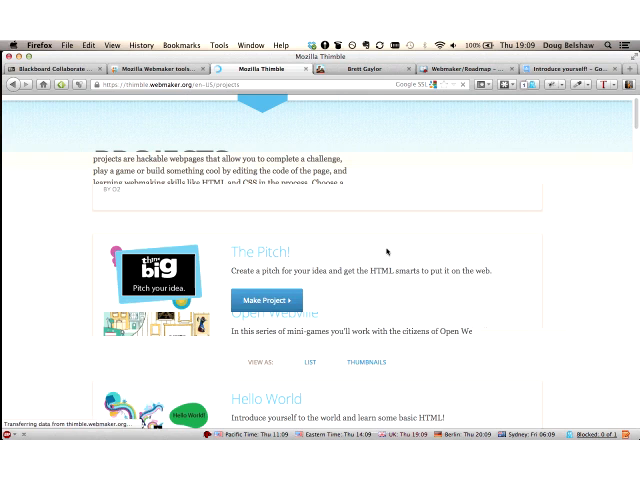
scroll(down, 3)
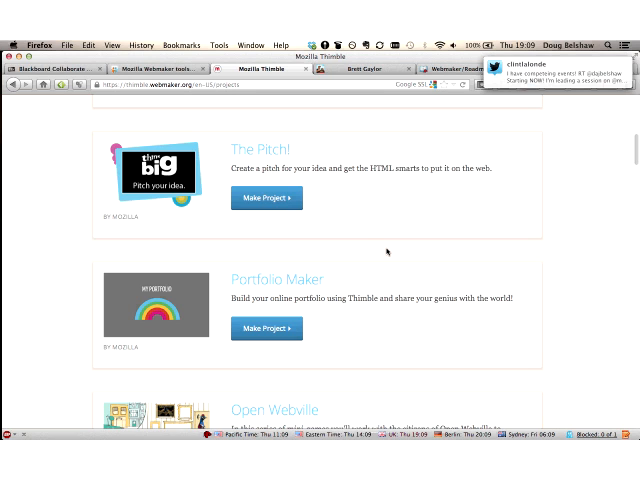
mouse_move(36, 88)
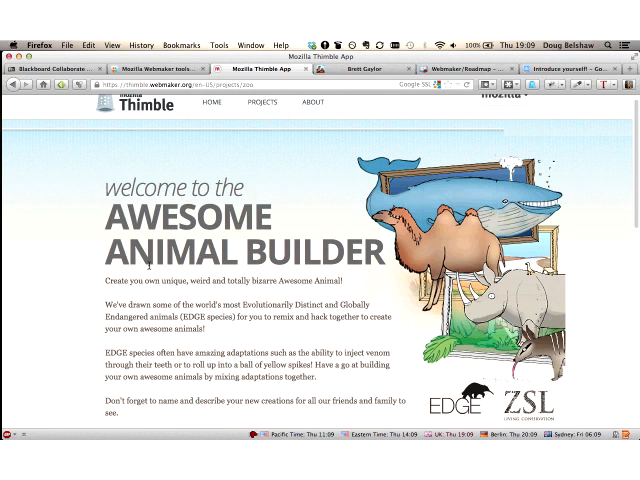
Step: Scroll to the animal project cards and open the Awesome Animal Builder project
scroll(down, 3)
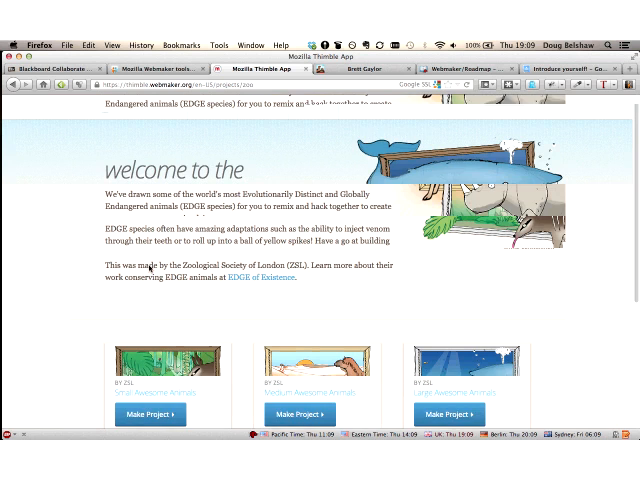
scroll(down, 3)
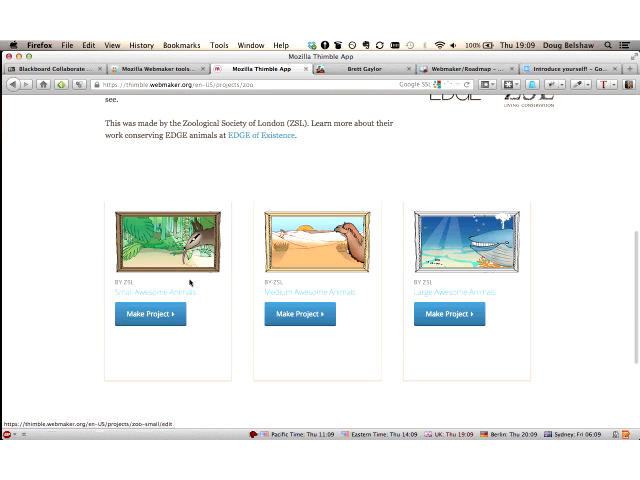
click(448, 314)
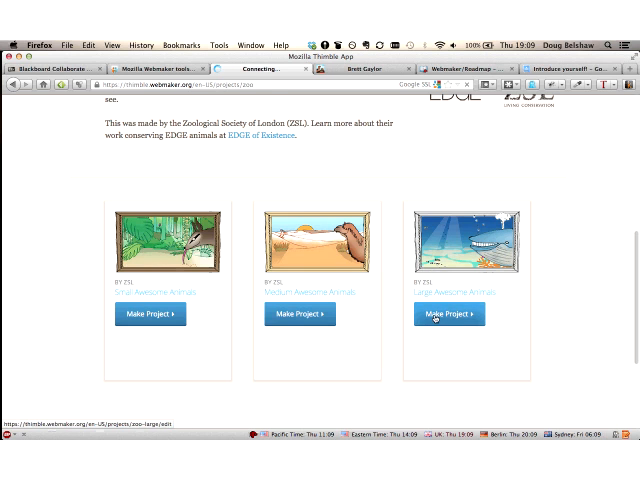
Step: Start the Large Awesome Animals project and edit its h1 to 'Enormous Awesome Animals'
click(448, 312)
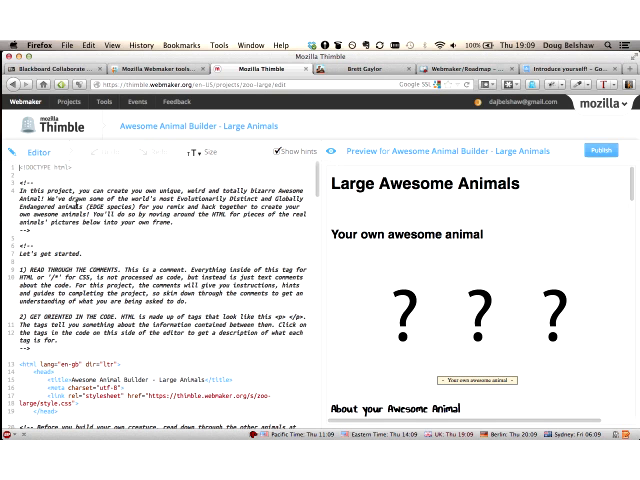
mouse_move(112, 250)
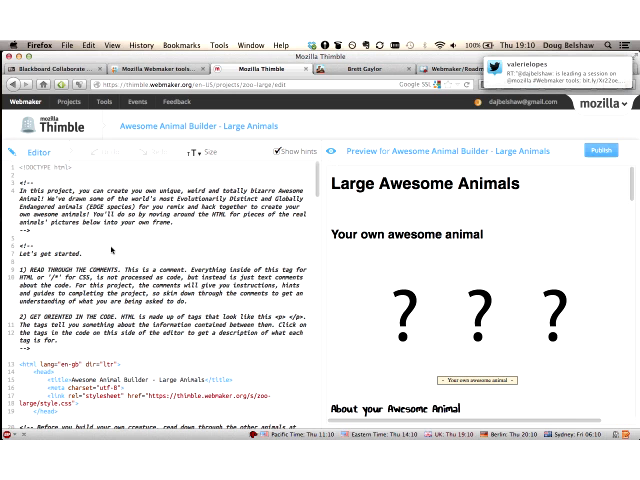
scroll(down, 3)
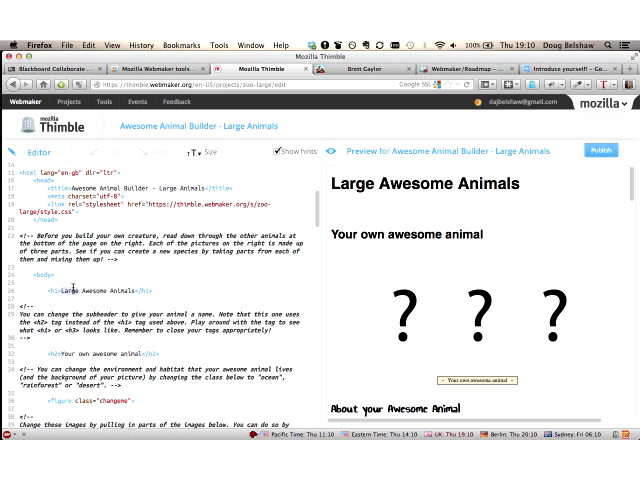
text(Enor)
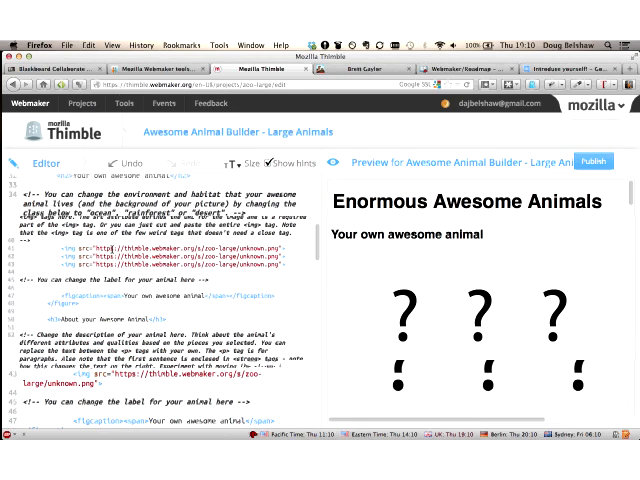
Step: Scroll down through the project's HTML code and live preview
scroll(down, 3)
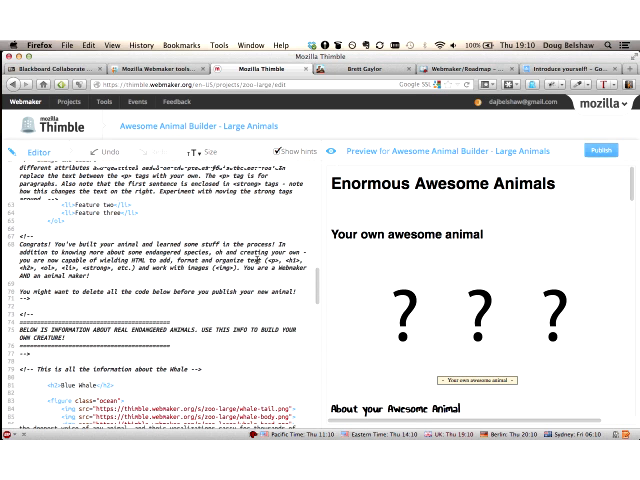
scroll(down, 3)
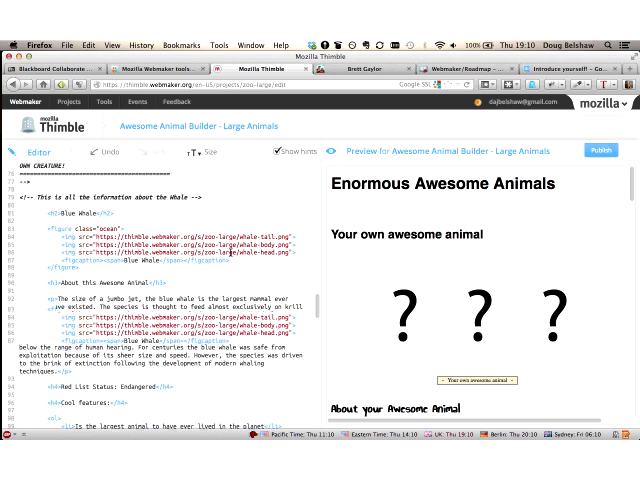
scroll(down, 3)
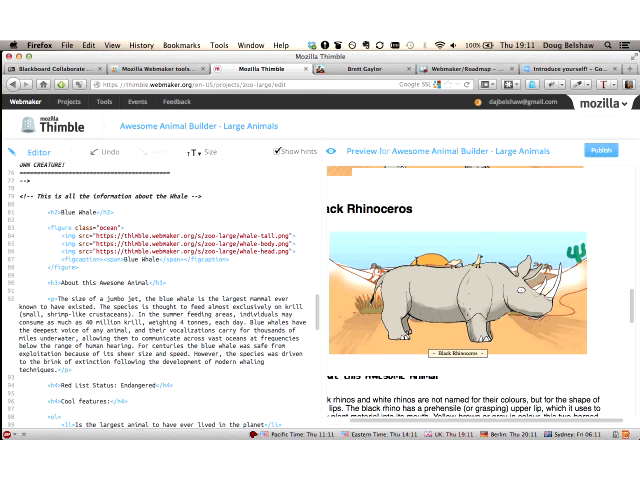
scroll(down, 3)
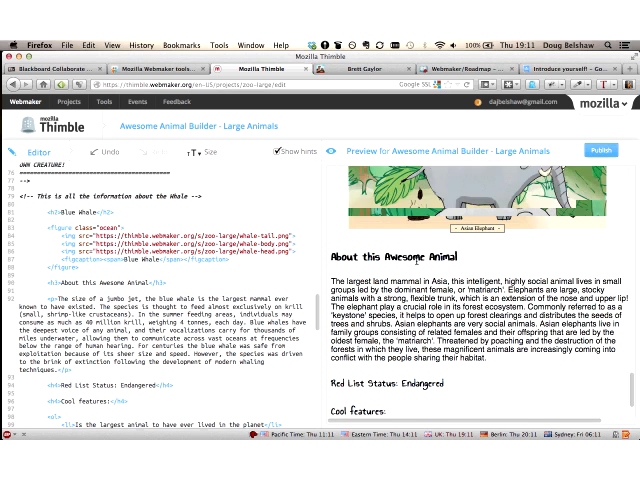
scroll(down, 3)
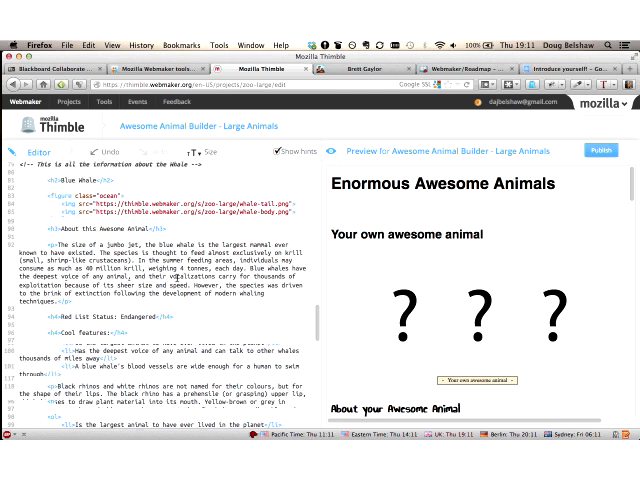
scroll(down, 3)
text(rhino)
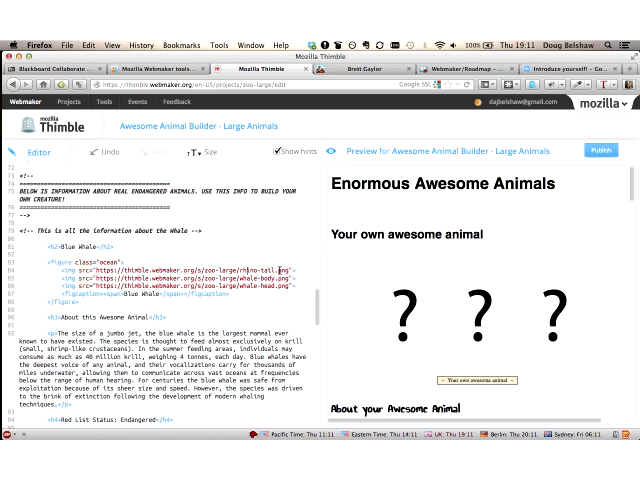
Step: Scroll to the img tags and point the first image src at the rhino drawing URL
scroll(down, 3)
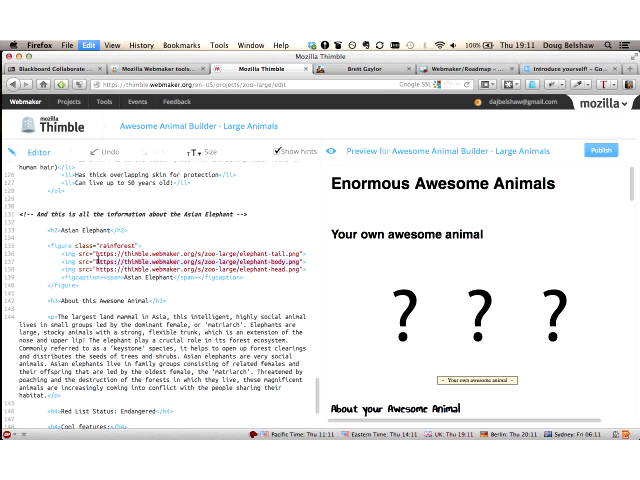
scroll(down, 3)
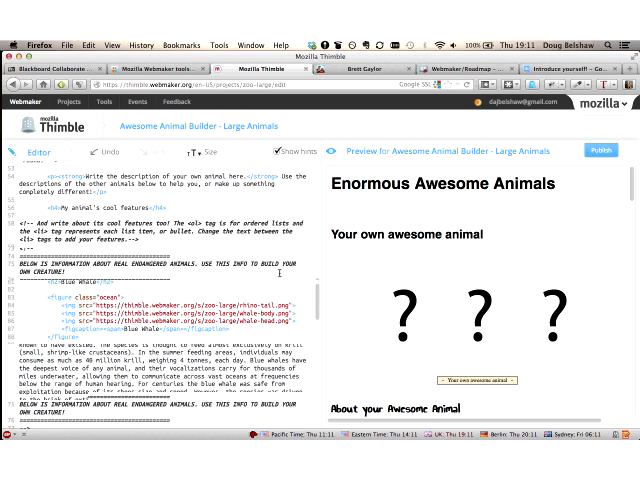
scroll(down, 3)
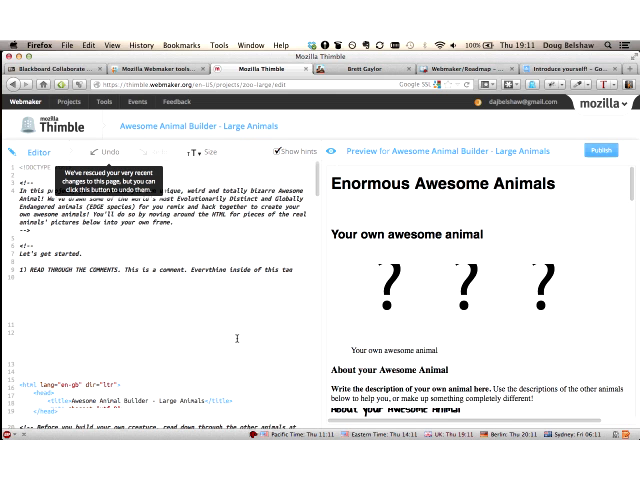
scroll(down, 3)
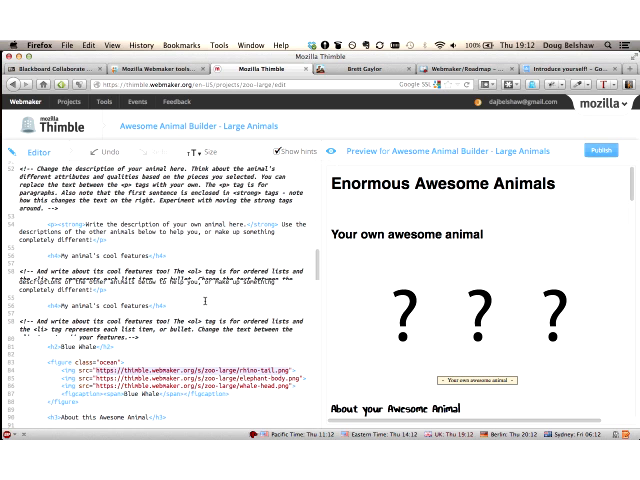
scroll(down, 3)
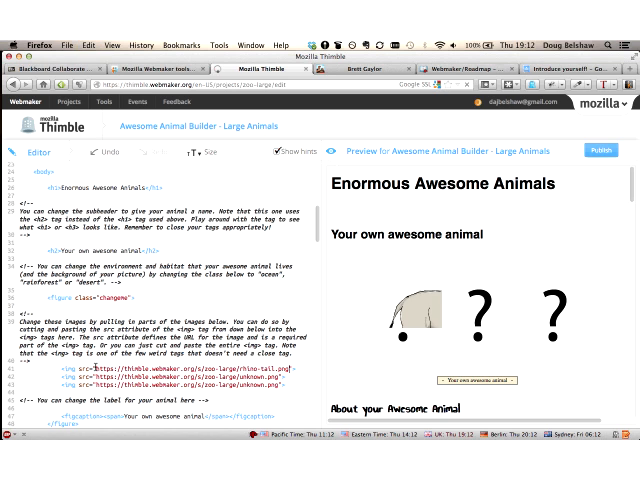
scroll(down, 3)
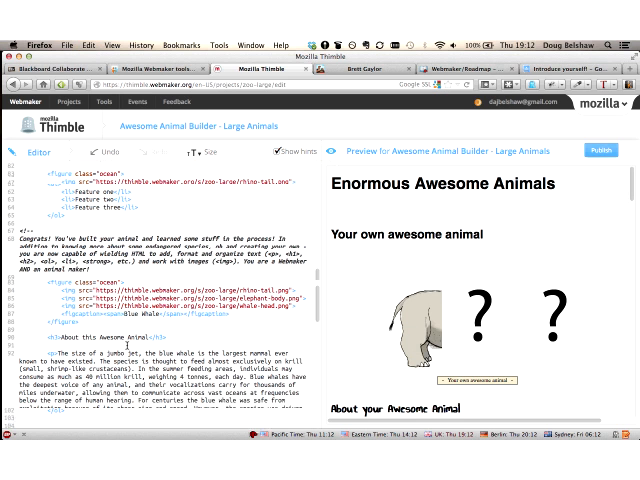
scroll(down, 3)
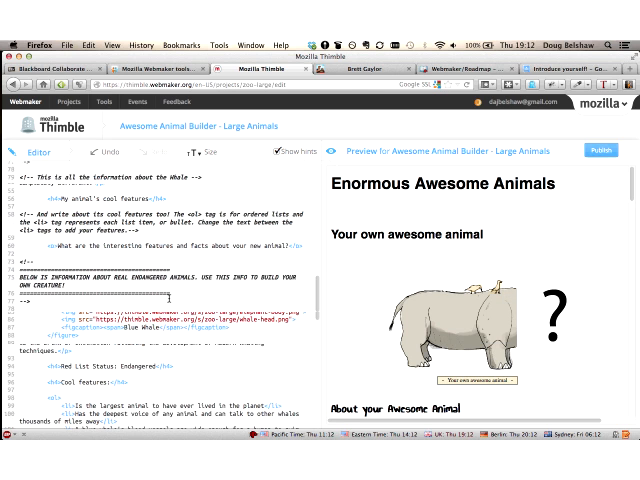
scroll(down, 3)
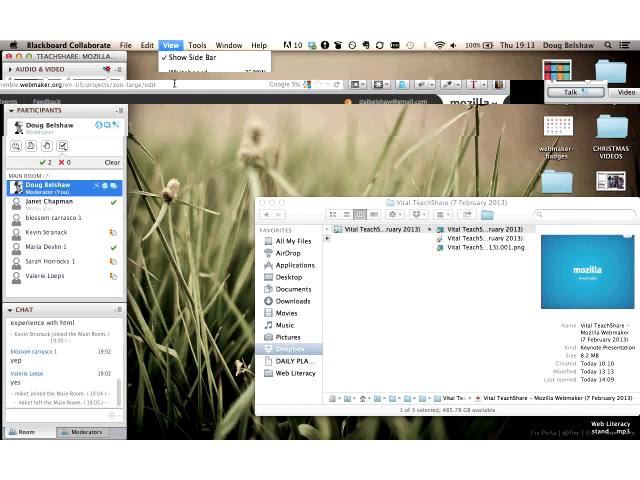
Step: Use Collaborate's View menu to bring Firefox back in front on the Thimble home page
click(172, 44)
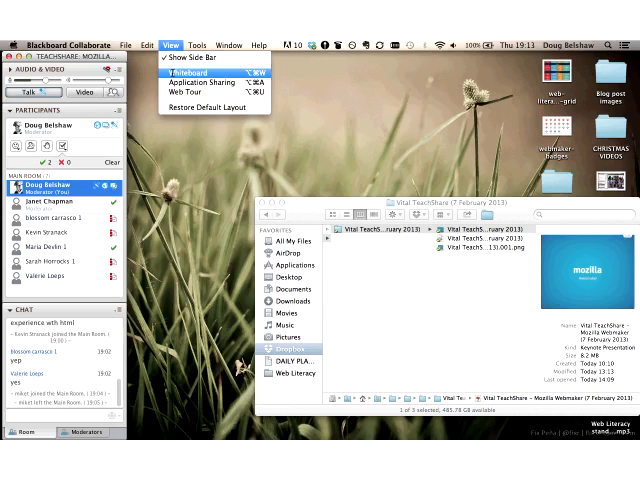
click(184, 72)
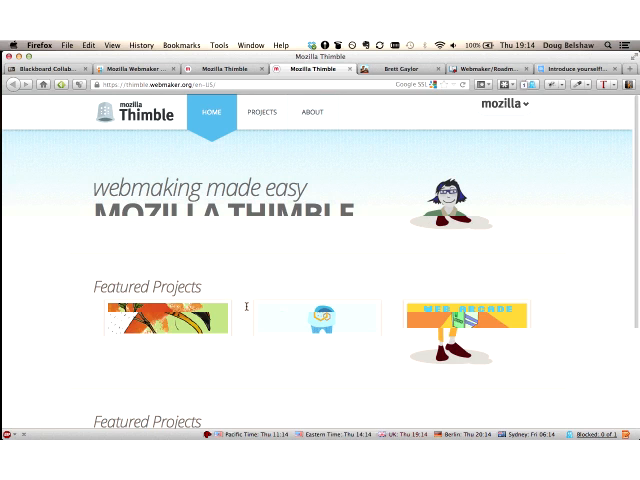
Step: Scroll the Thimble home page and remix the Awesome Animal Builder - Large Animals project
scroll(down, 3)
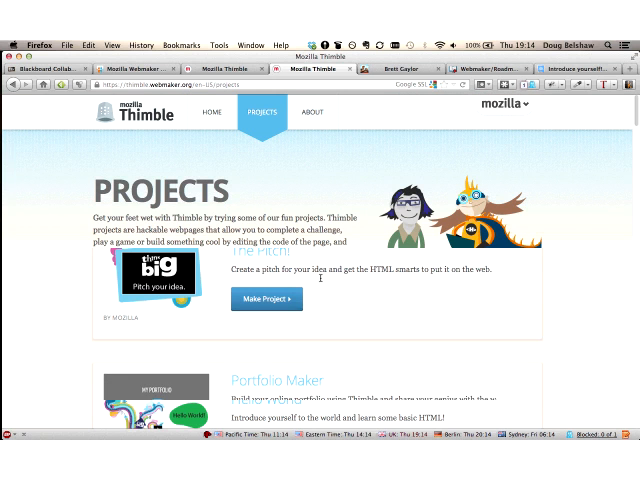
scroll(down, 3)
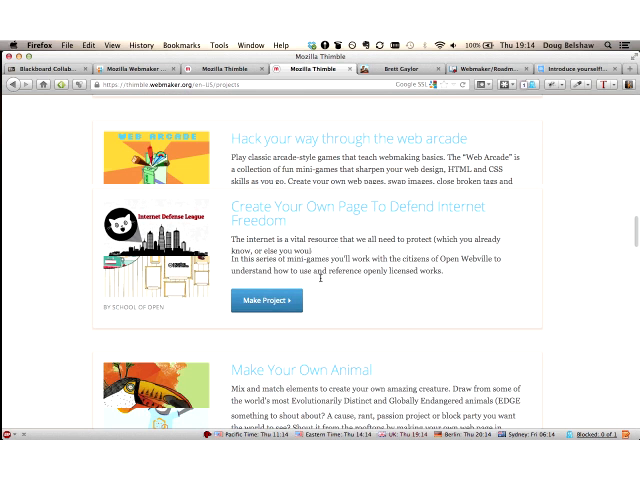
scroll(down, 3)
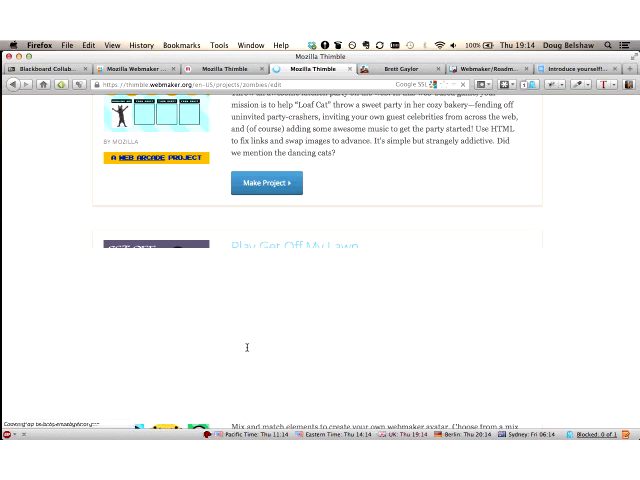
click(266, 184)
text(webmaker.org/)
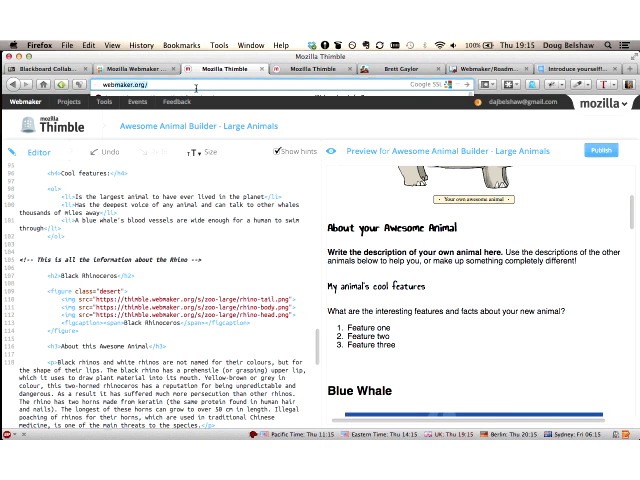
Step: Load the X-Ray Goggles tool page and scroll to its three-step first-hack guide
key(Return)
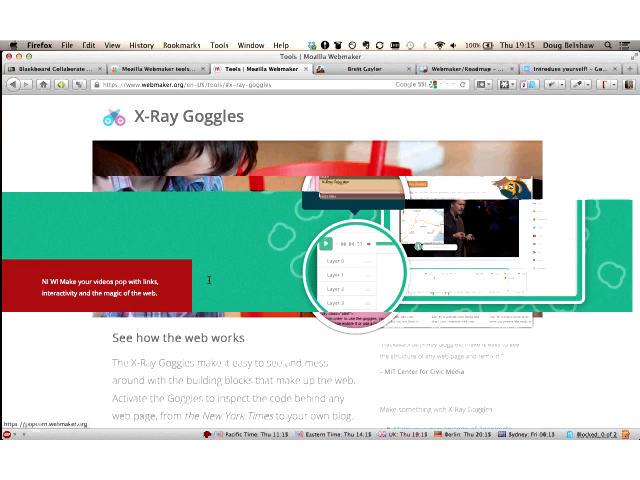
scroll(down, 3)
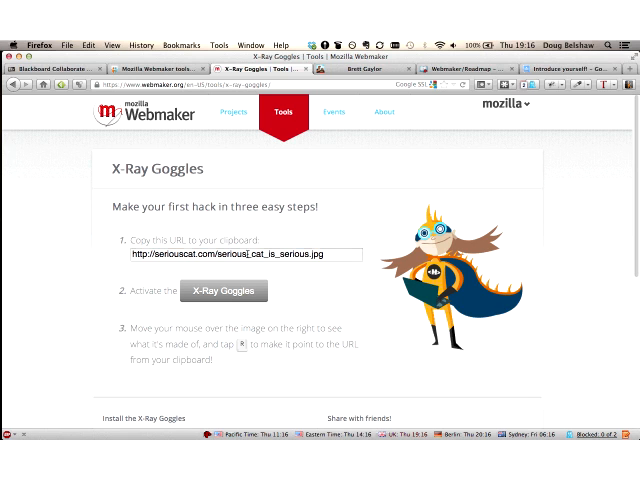
Step: Copy the serious cat URL, activate X-Ray Goggles and paste it into the mascot's img src
click(236, 256)
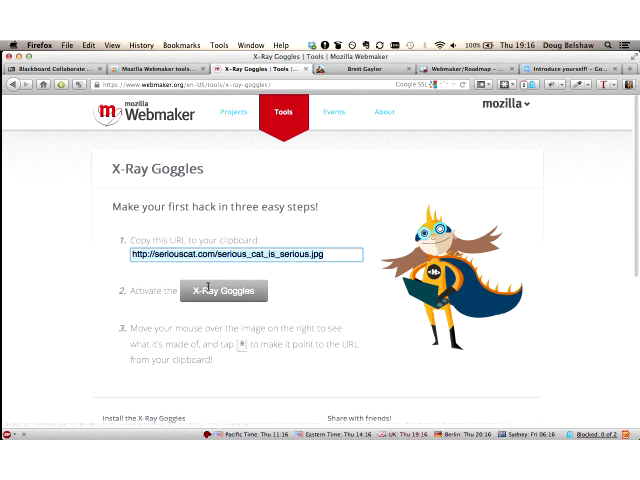
click(220, 290)
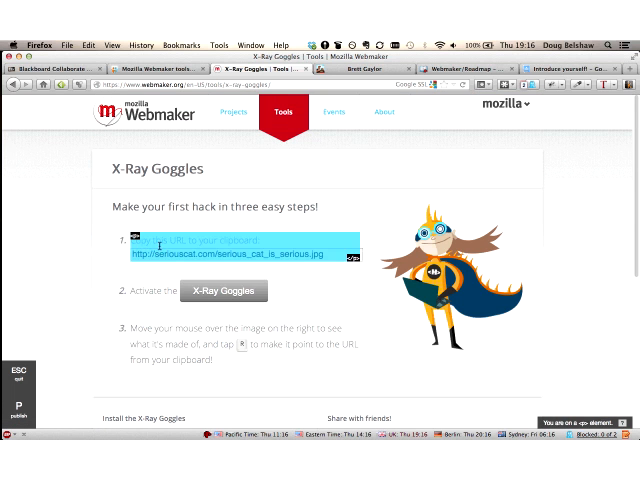
click(222, 292)
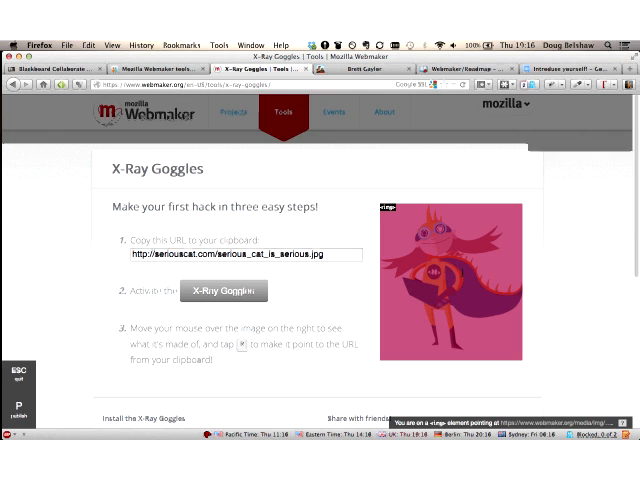
click(222, 292)
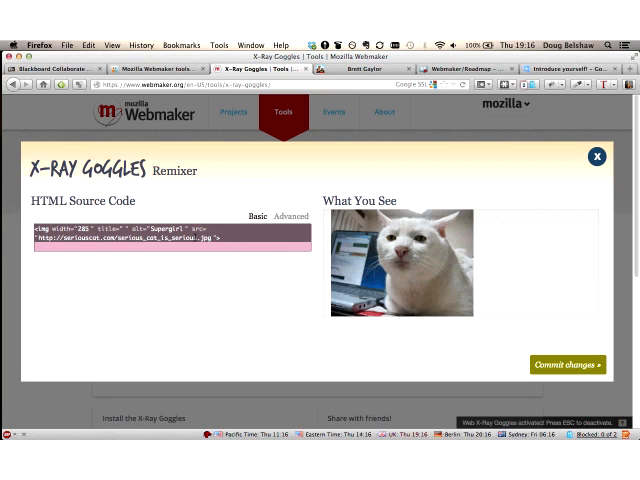
click(568, 364)
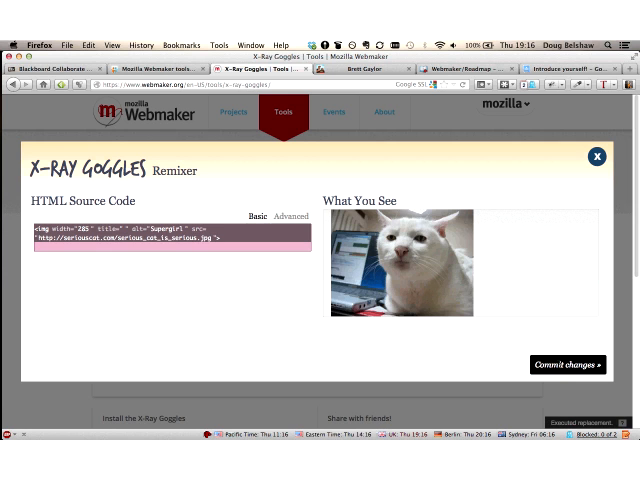
Step: Commit the cat image swap, bringing up the Publish Your Remix dialog
click(596, 156)
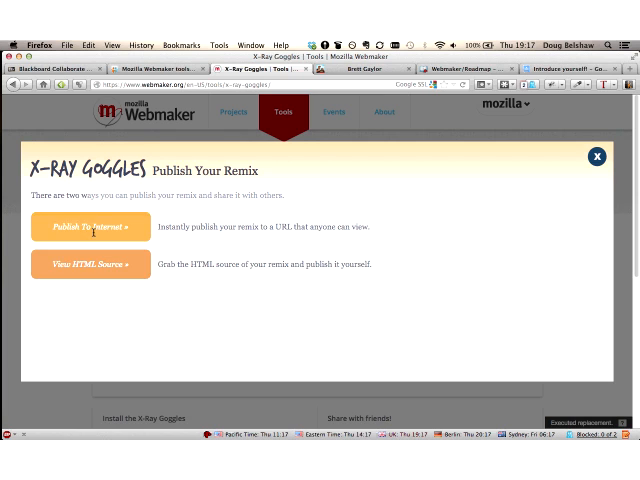
Step: Close the Publish Your Remix dialog and enable the Bookmarks Toolbar
click(90, 226)
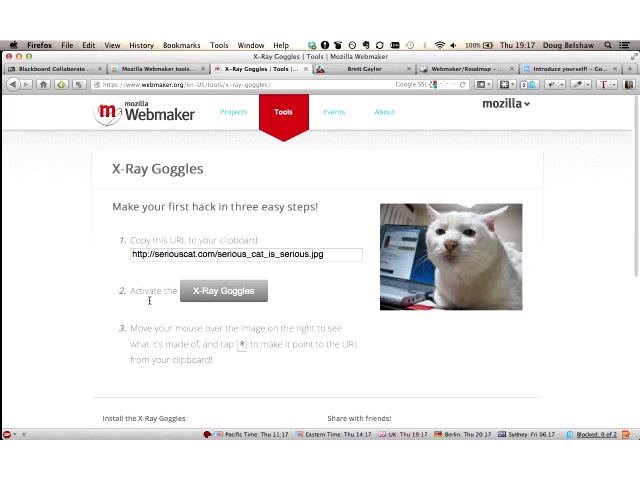
scroll(down, 3)
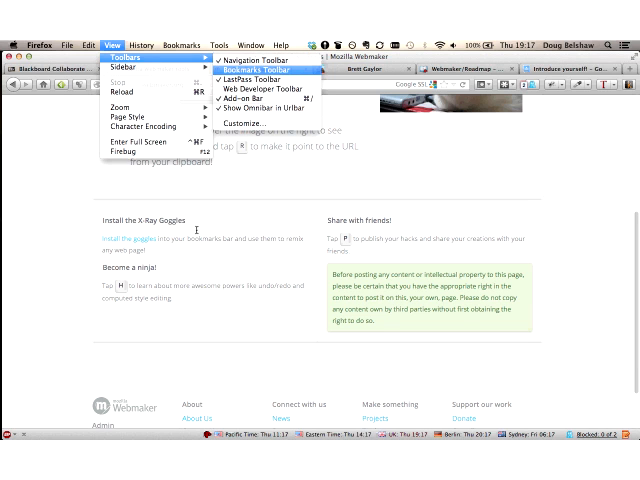
click(256, 72)
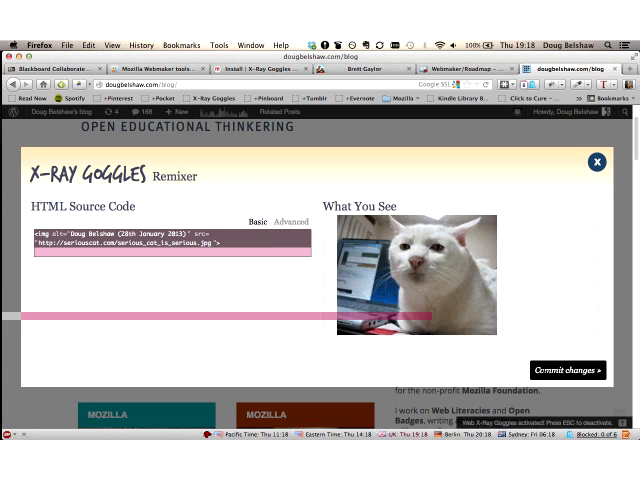
Step: Commit the serious cat picture as the blog's sidebar profile photo
click(566, 370)
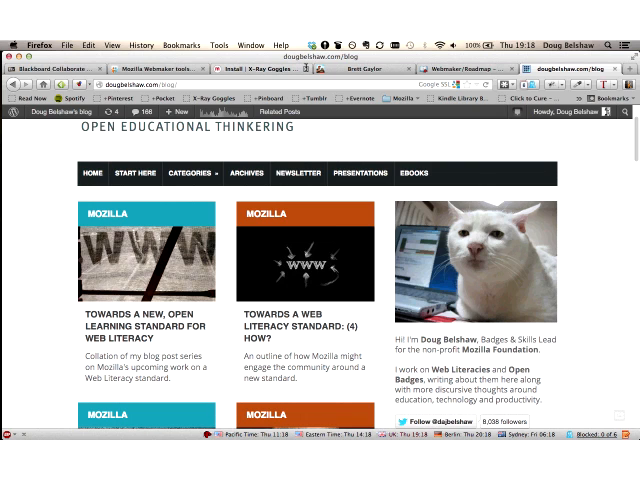
Step: Switch to the SlideShare deck showing the Popcorn Maker slide
click(160, 68)
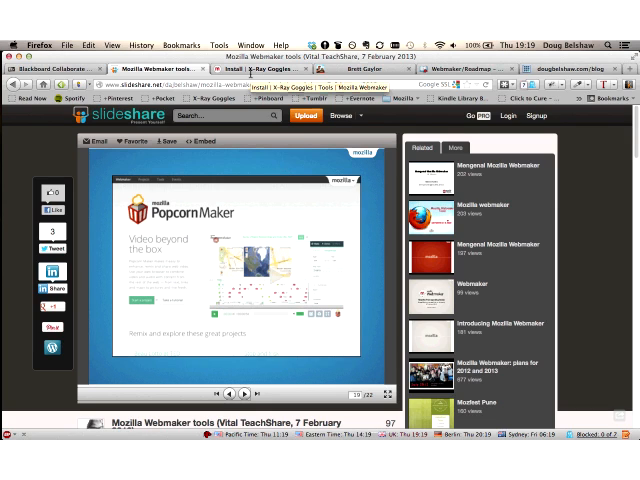
mouse_move(248, 392)
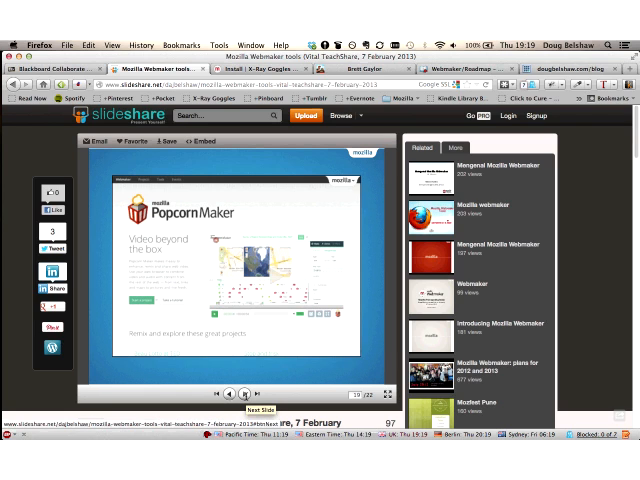
Step: Browse the Popcorn Maker home page's 'Remix and explore these great projects' gallery and return to the top
click(248, 392)
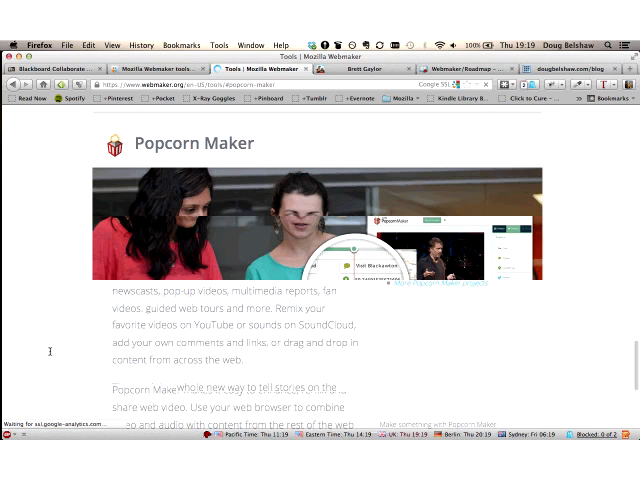
scroll(down, 3)
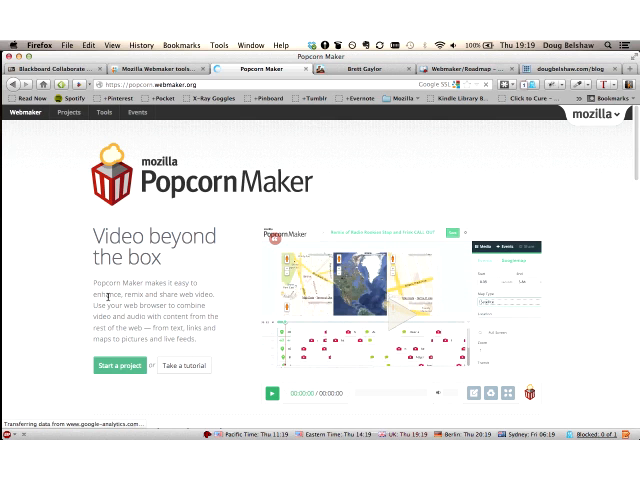
scroll(down, 3)
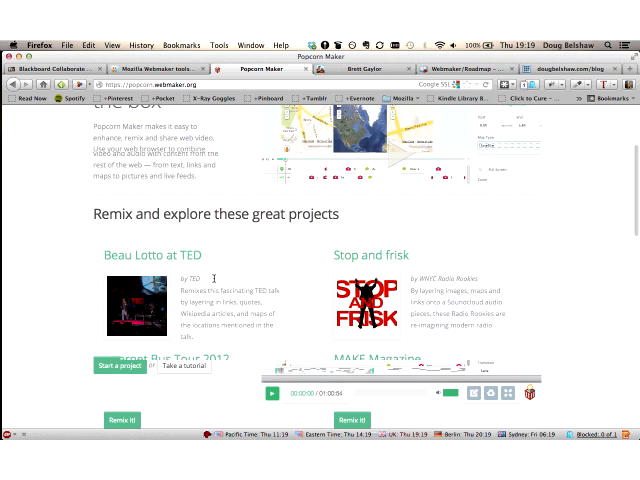
scroll(down, 3)
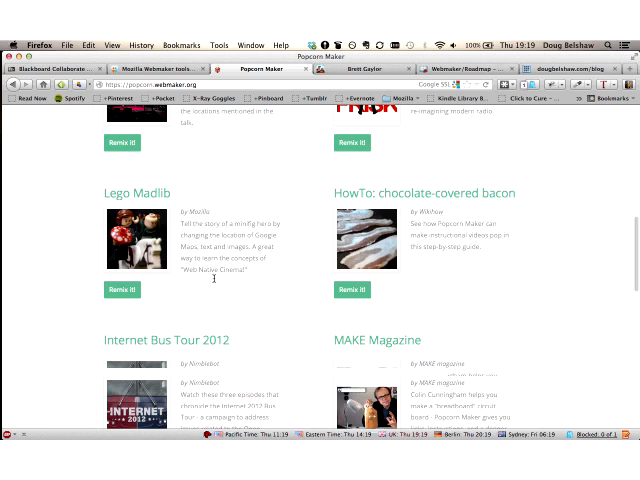
scroll(down, 3)
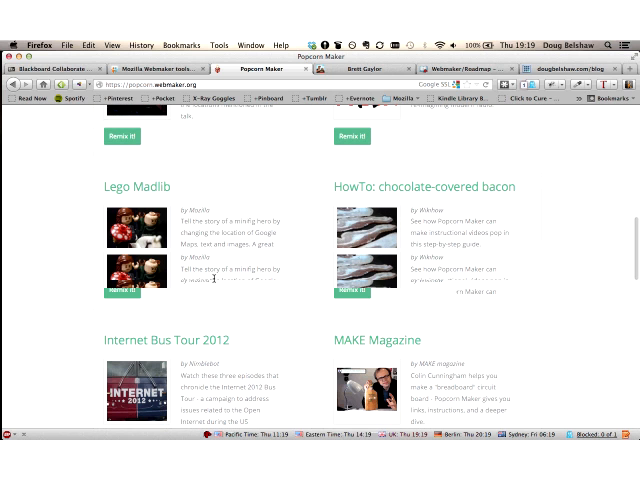
scroll(up, 3)
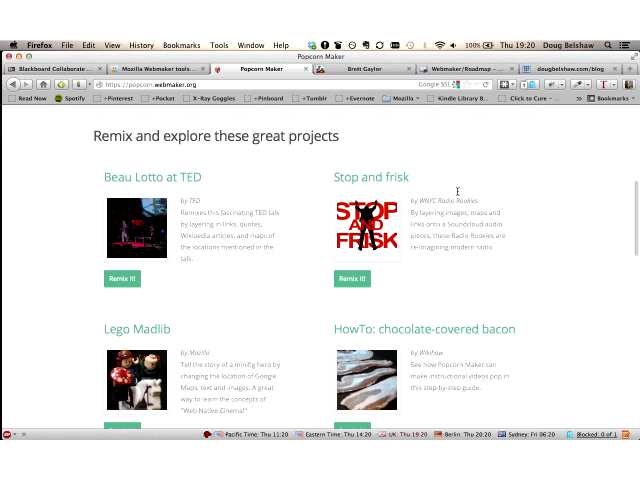
scroll(down, 3)
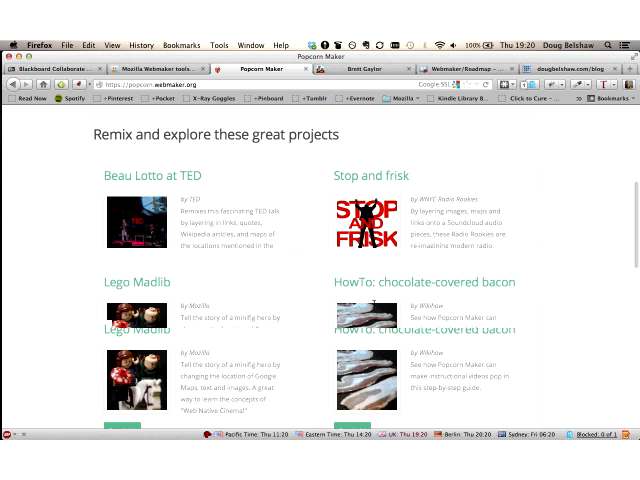
scroll(down, 3)
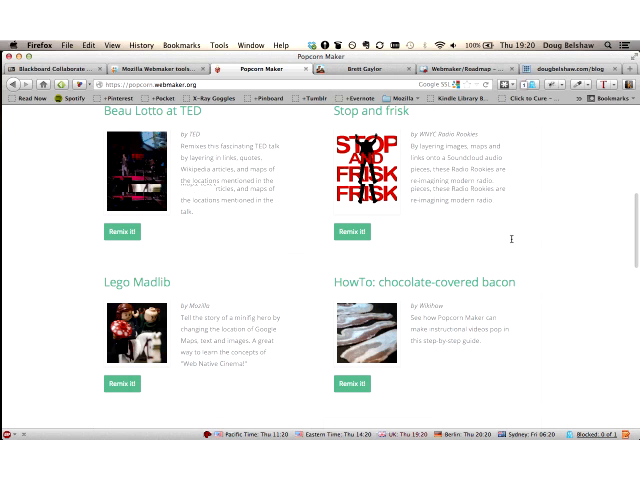
scroll(down, 3)
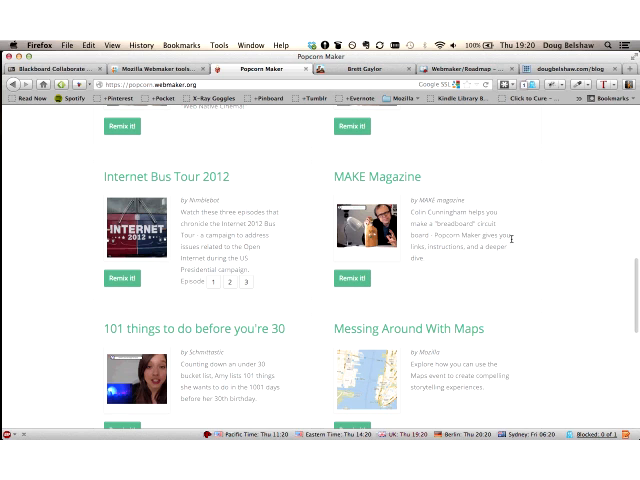
scroll(down, 3)
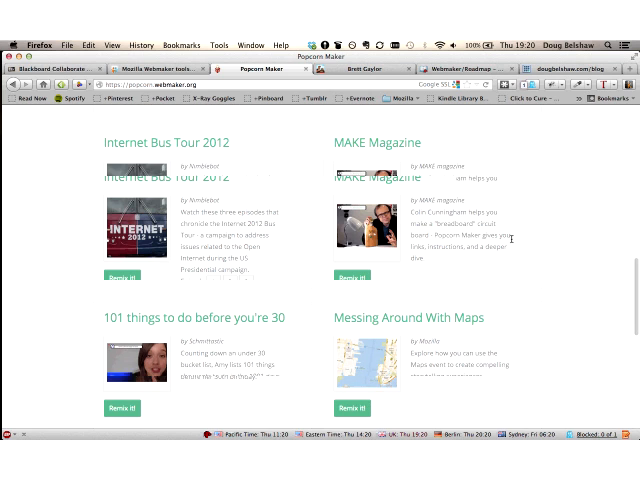
scroll(down, 3)
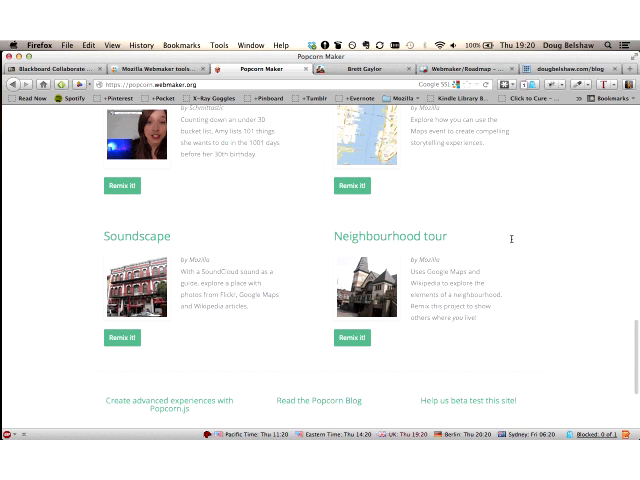
scroll(up, 3)
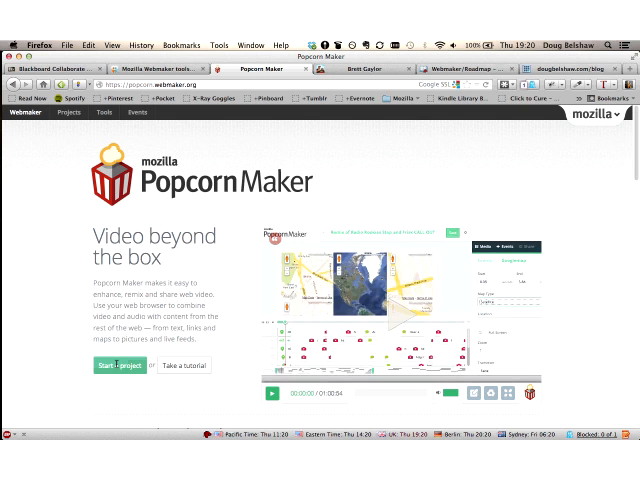
Step: Start a new Popcorn Maker project and save it under the name 'Vita/CPD test'
click(112, 364)
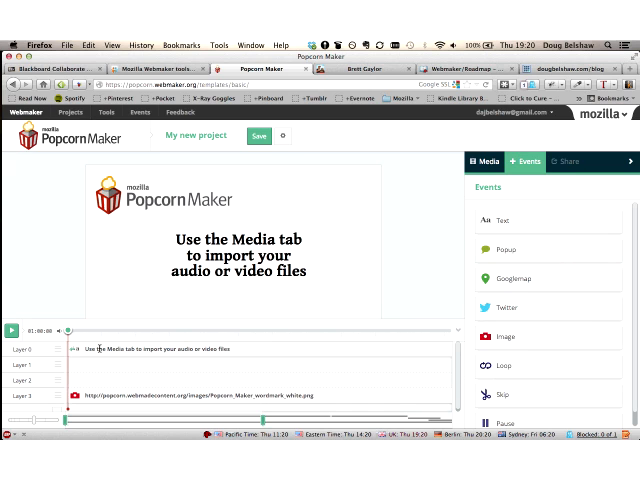
click(160, 348)
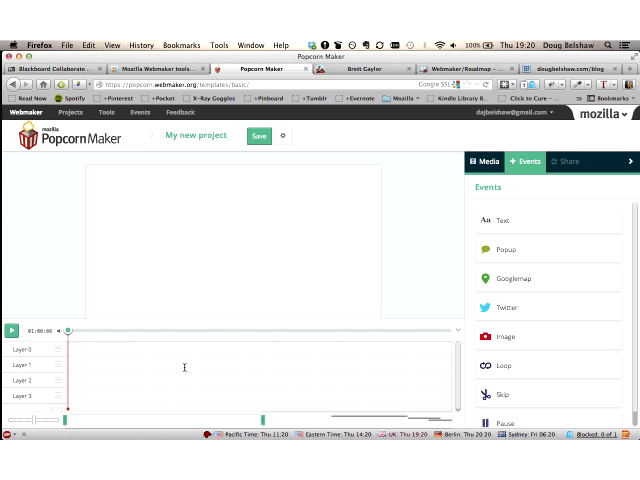
mouse_move(190, 390)
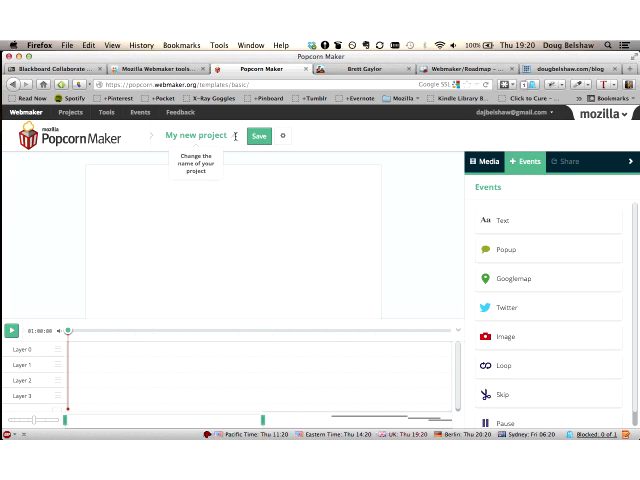
click(196, 136)
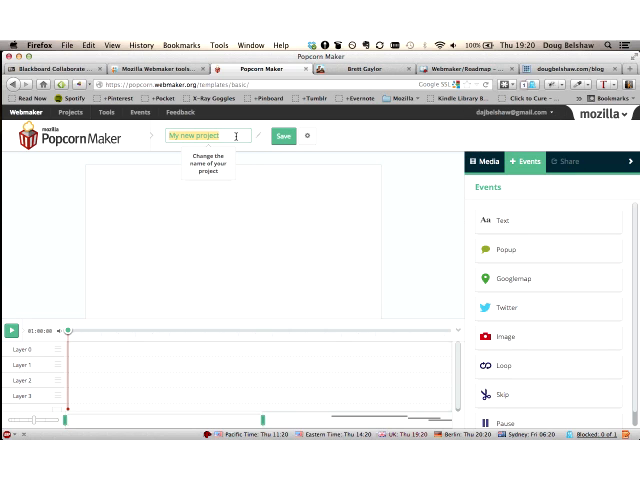
text(Vita/CPD test)
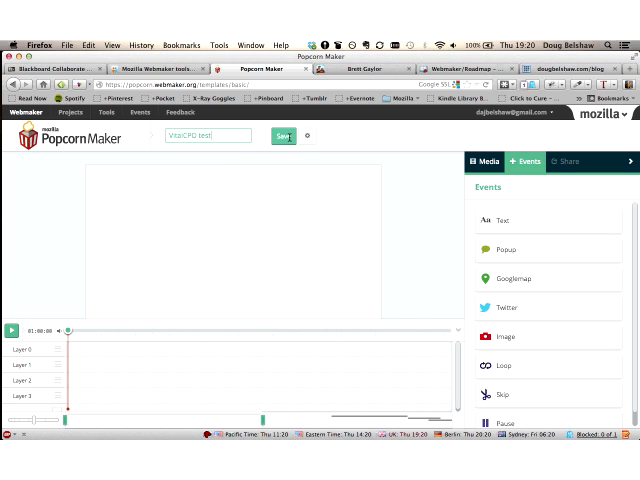
click(284, 136)
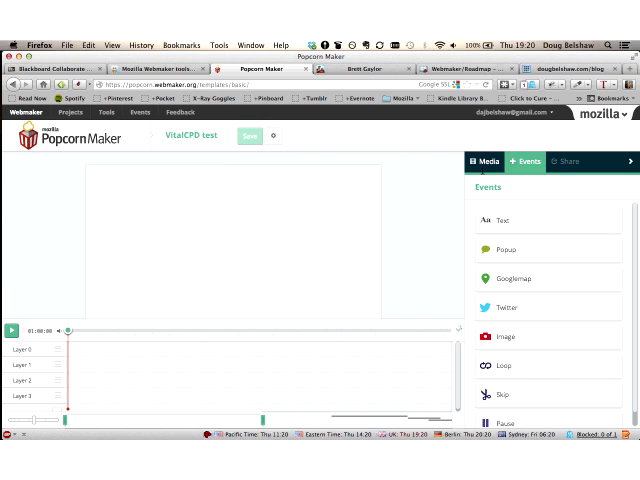
Step: View the project's sharing details, then move to a blank browser tab
click(570, 160)
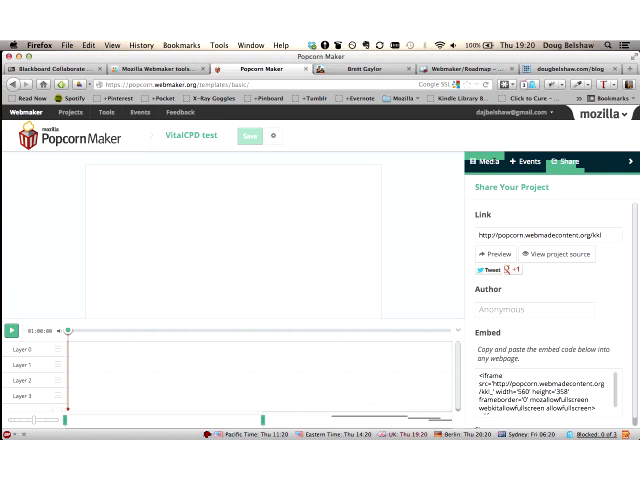
click(480, 160)
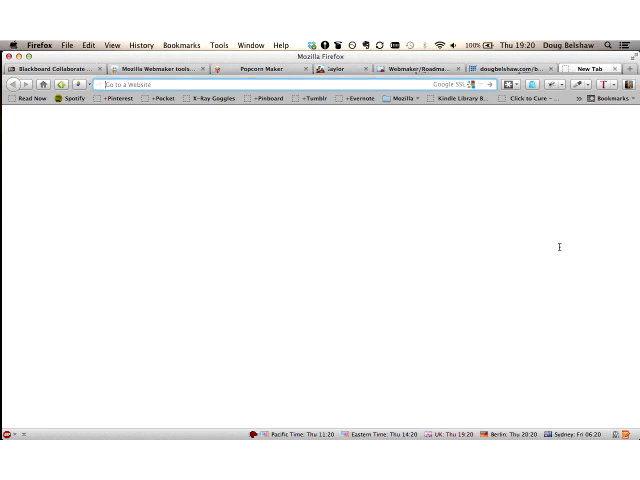
Step: Search youtube.com for 'lolcat' and pick one of the cat video results
text(youtube.com/)
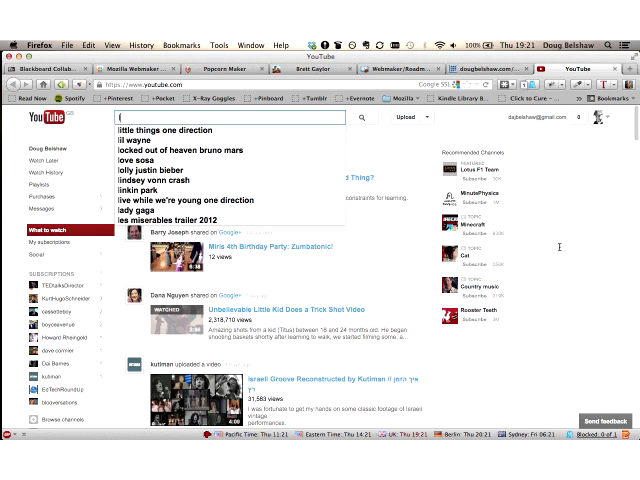
text(lolcat)
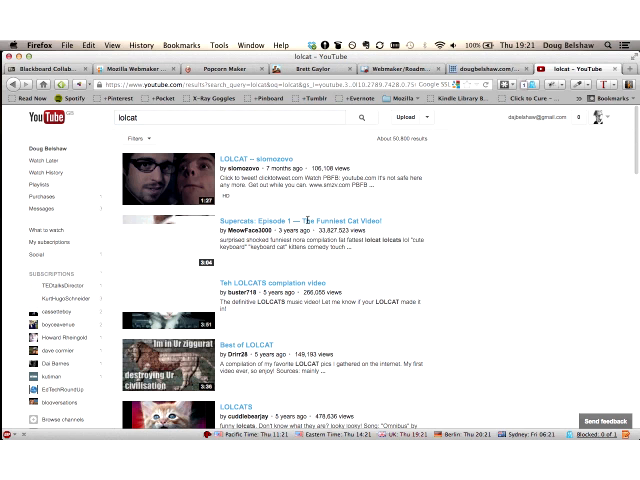
click(294, 224)
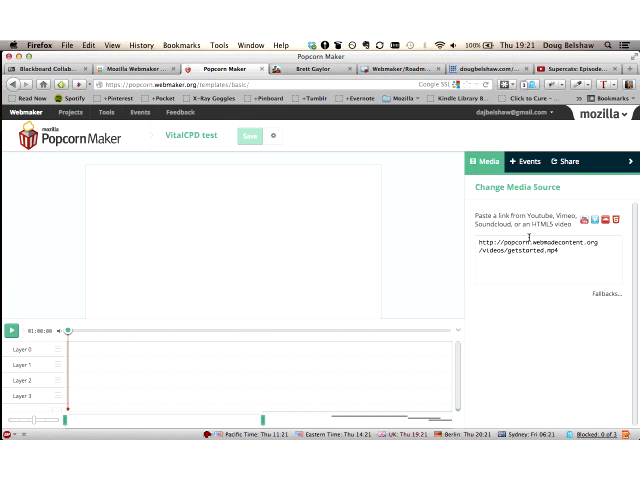
Step: Swap the media URL for the YouTube cat video link, show Fallbacks, and apply it
triple_click(534, 244)
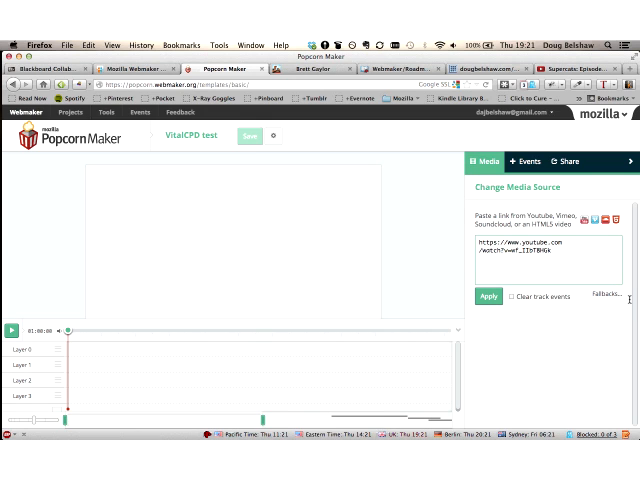
click(610, 292)
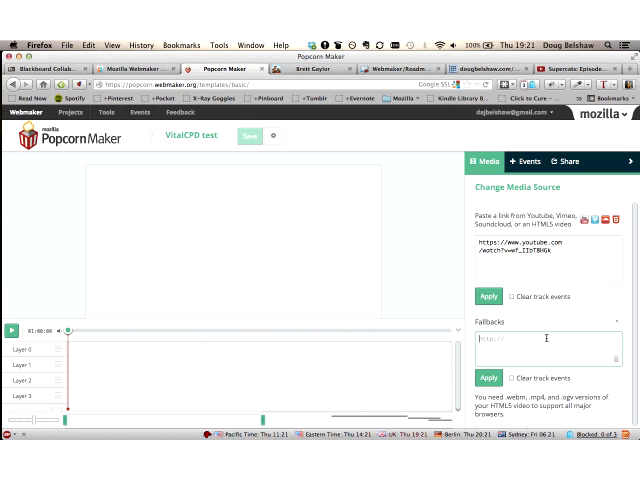
click(488, 296)
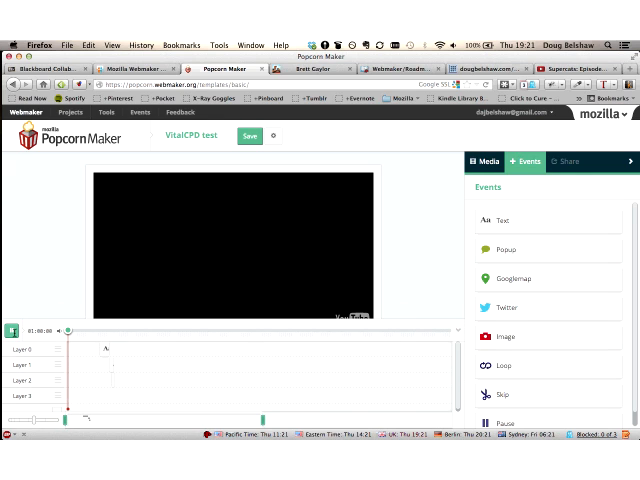
Step: Play the loaded cat video and scrub to a later point on the timeline
click(12, 328)
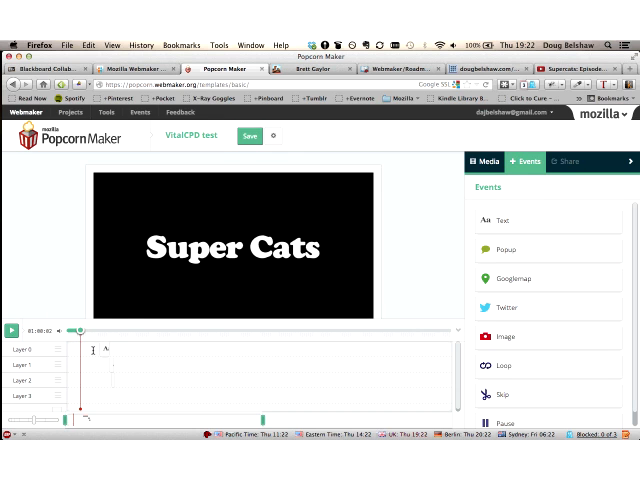
click(504, 220)
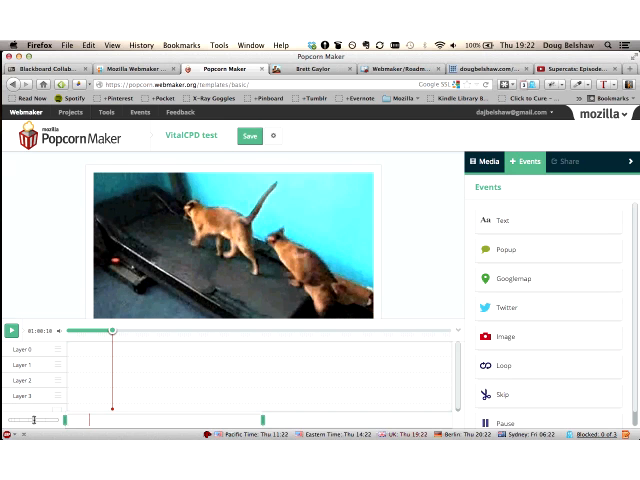
drag(112, 332, 100, 332)
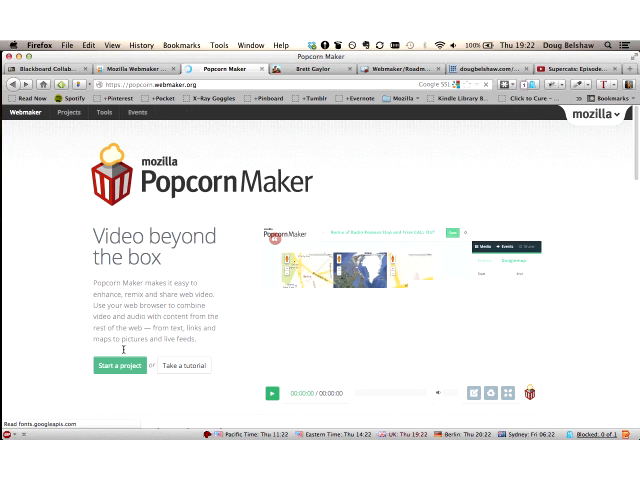
Step: Begin a fresh project and load the YouTube cat video as its media source
click(120, 364)
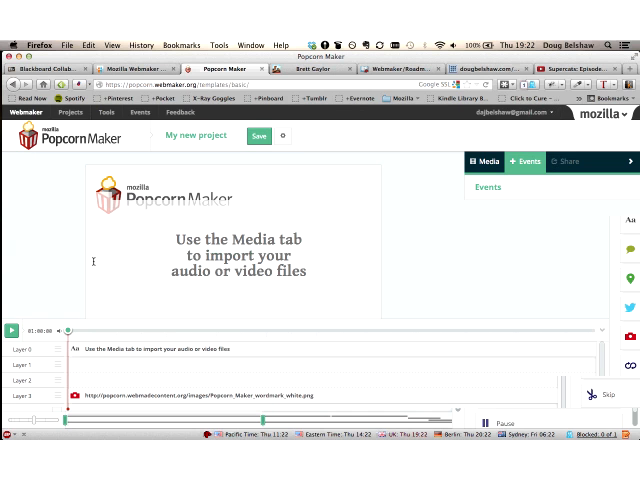
click(480, 160)
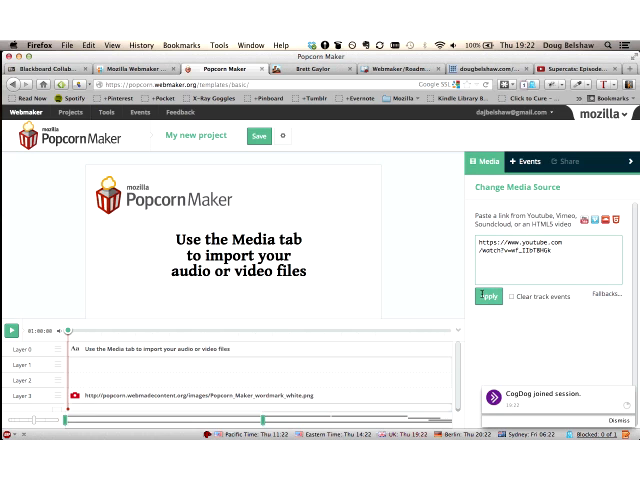
click(488, 296)
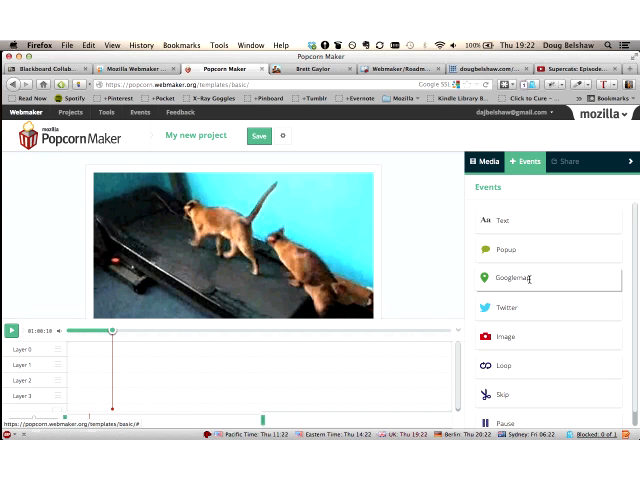
Step: Add a Googlemap event located at Newcastle-upon-Tyne with its zoom and Pop transition set
click(518, 276)
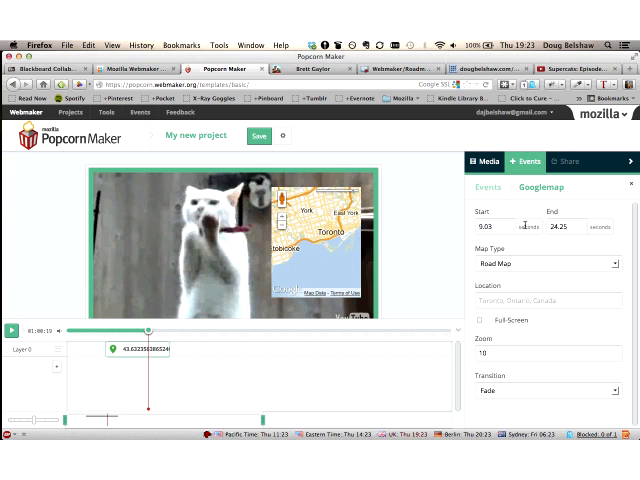
click(544, 264)
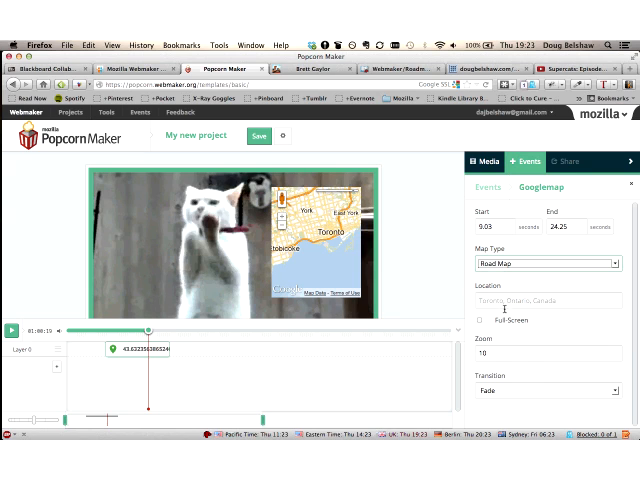
click(544, 300)
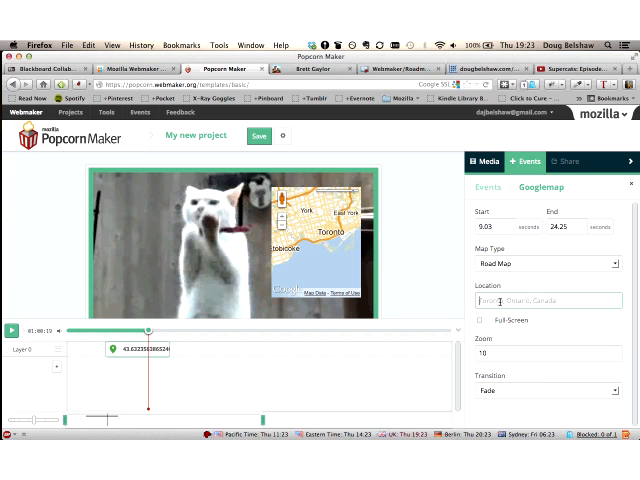
text(Newcastle-upon-Tyne)
click(548, 352)
text(0)
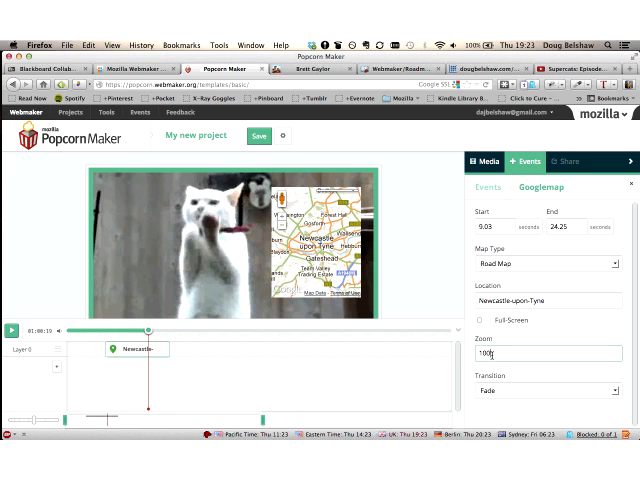
text(5)
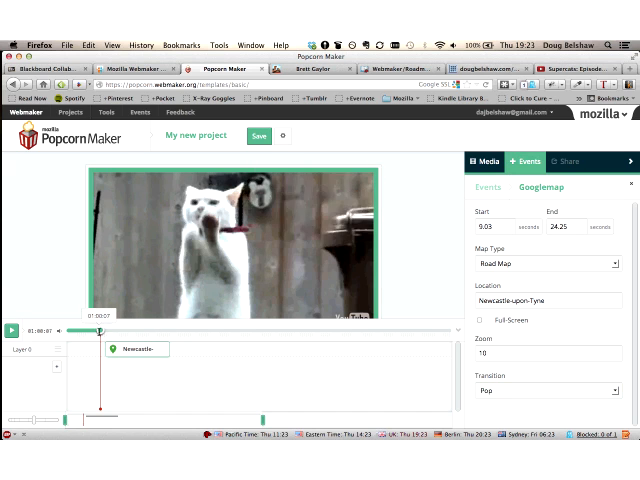
Step: Play the video and scrub the timeline to see the map overlay the footage
click(12, 328)
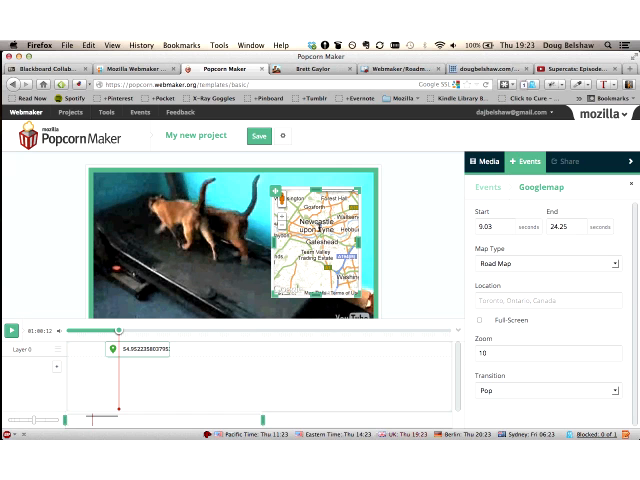
drag(118, 330, 164, 330)
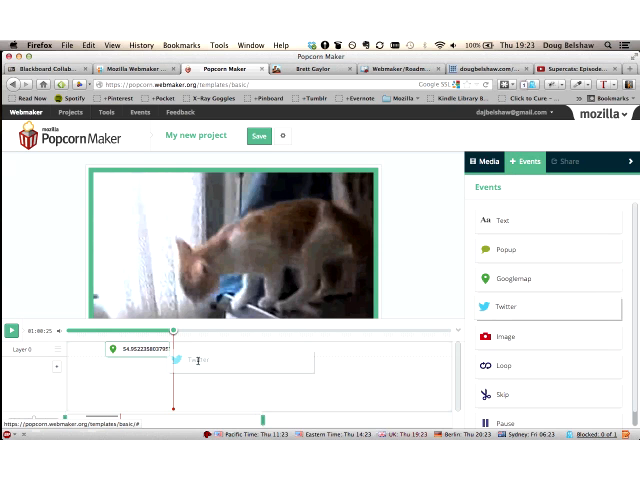
Step: Add a Twitter event searching 'lolcats' with a Pop transition
click(508, 306)
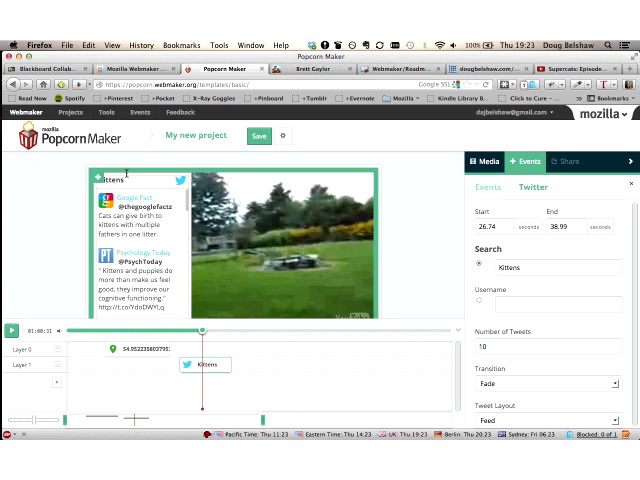
click(540, 268)
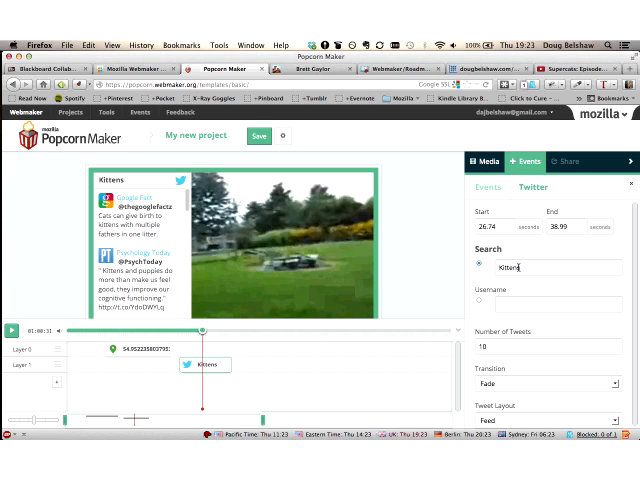
text(lolcats)
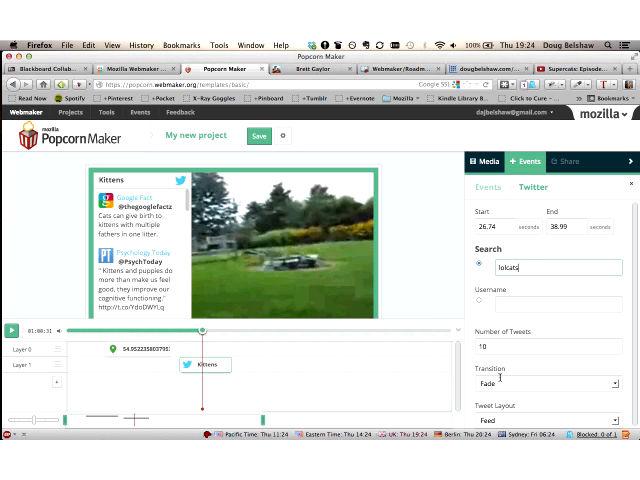
click(548, 384)
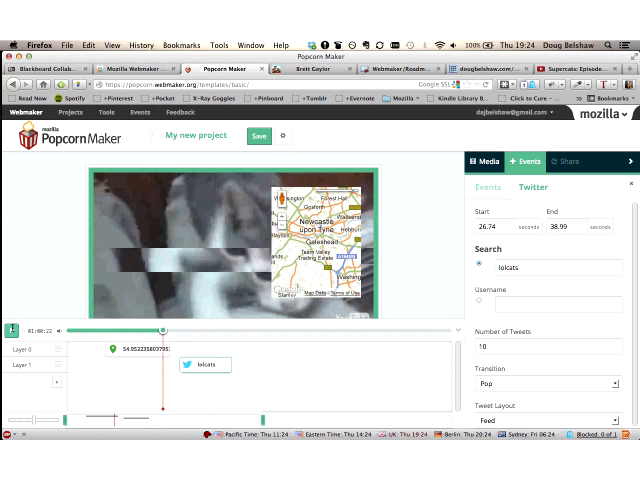
Step: Preview the tweets popping over the video, then return to the Events list
click(12, 328)
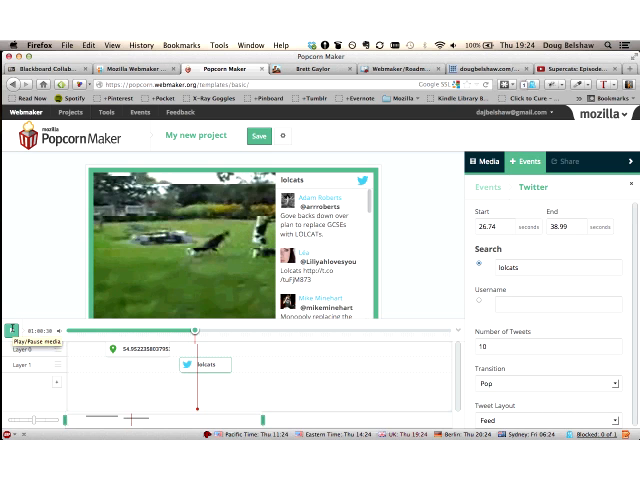
click(12, 328)
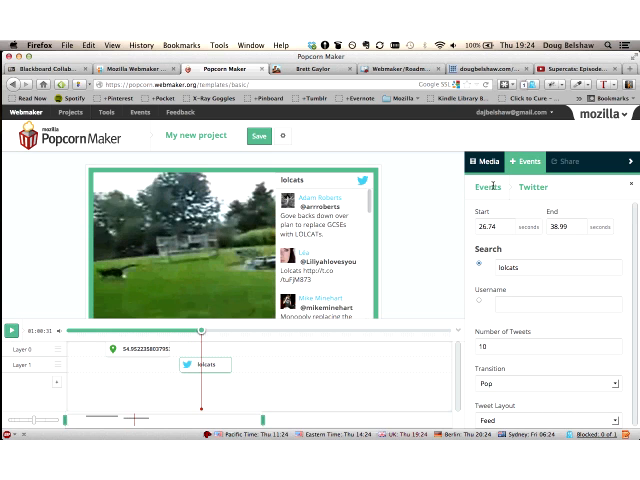
click(480, 186)
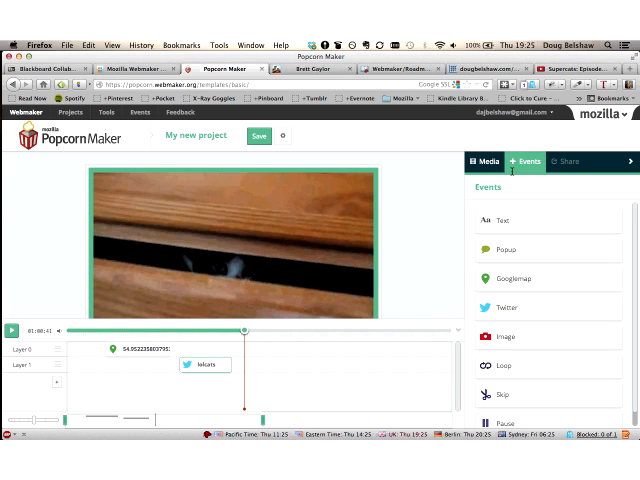
Step: Add a Text event reading 'What' over the video, after which an error dialog appears
scroll(down, 3)
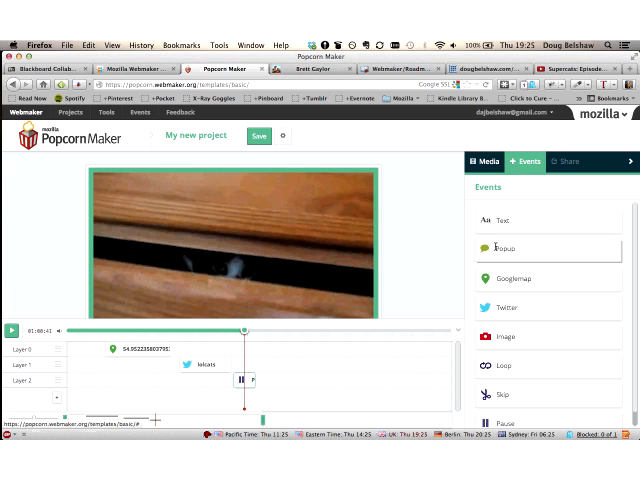
click(504, 220)
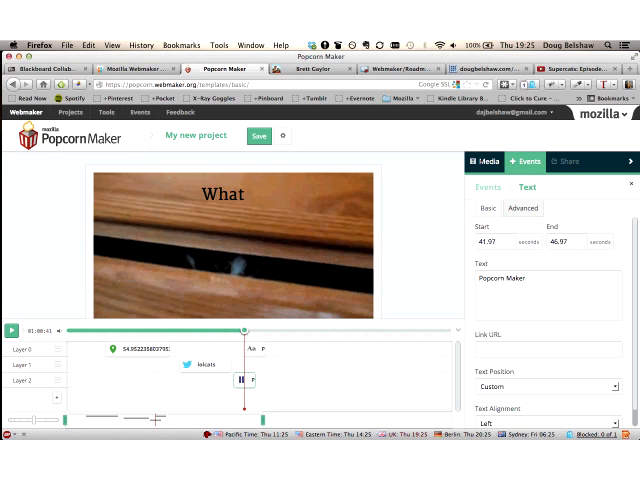
click(480, 160)
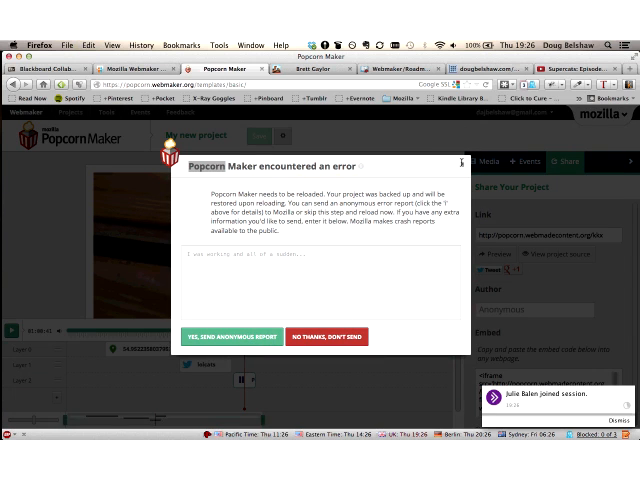
Step: Dismiss the error with 'No thanks, don't send' and show the project's share link and embed code
click(328, 336)
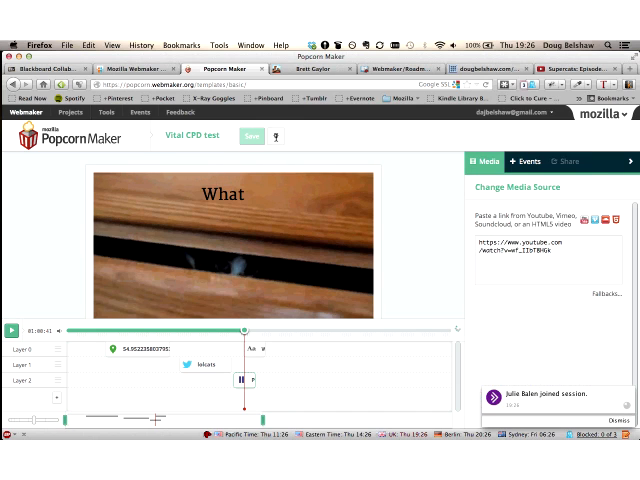
click(564, 160)
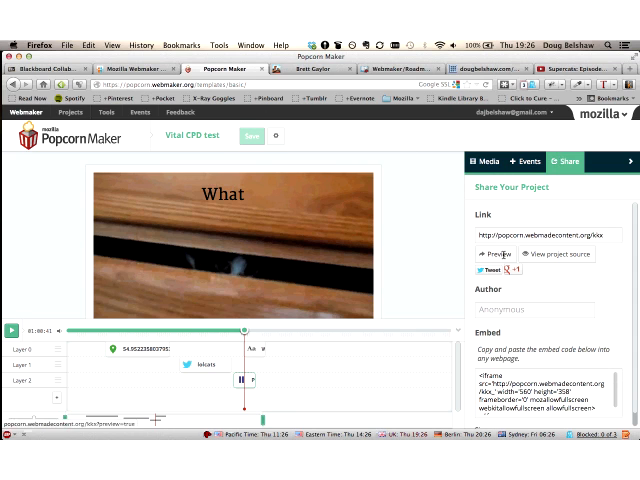
click(548, 236)
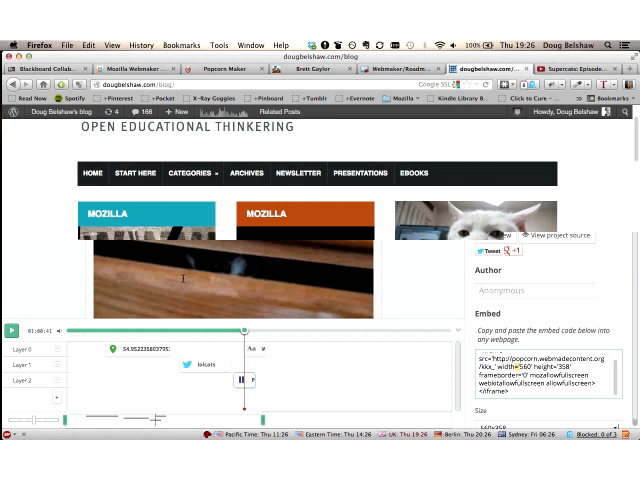
Step: Go to page 2 of Doug Belshaw's blog and find the Thimble + Popcorn Maker post
scroll(down, 3)
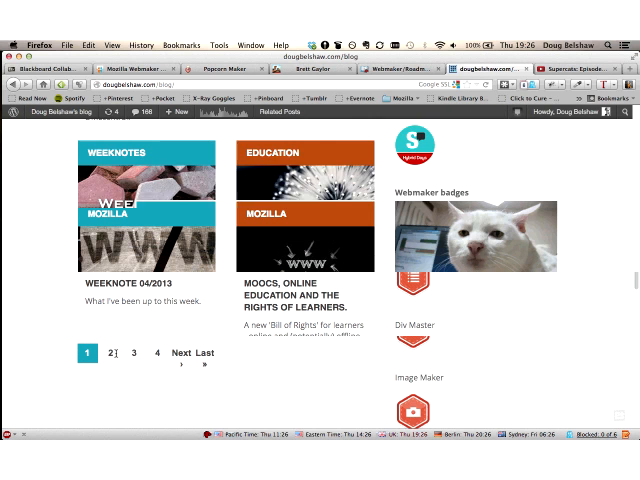
click(108, 352)
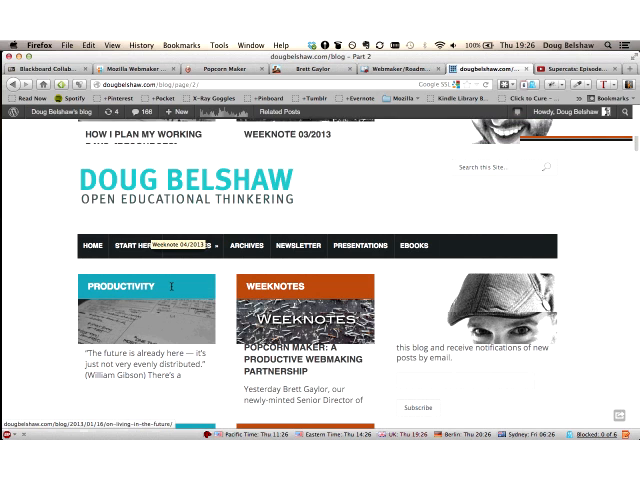
scroll(down, 3)
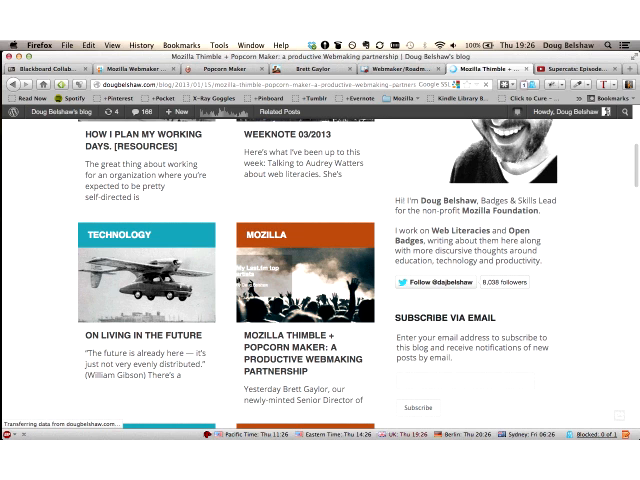
scroll(up, 3)
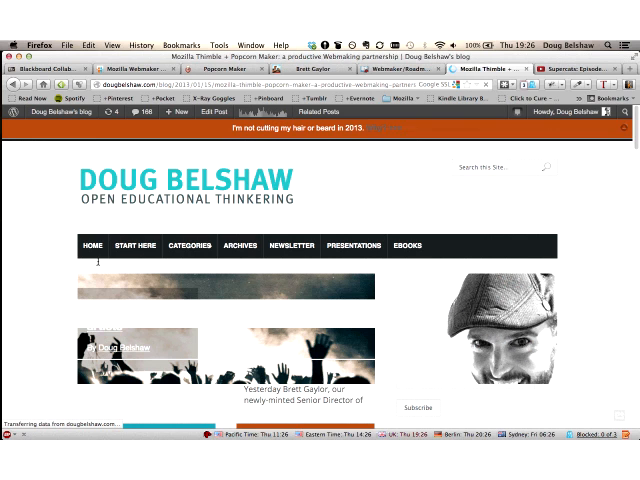
Step: Scroll down the post to its embedded Popcorn video
scroll(down, 3)
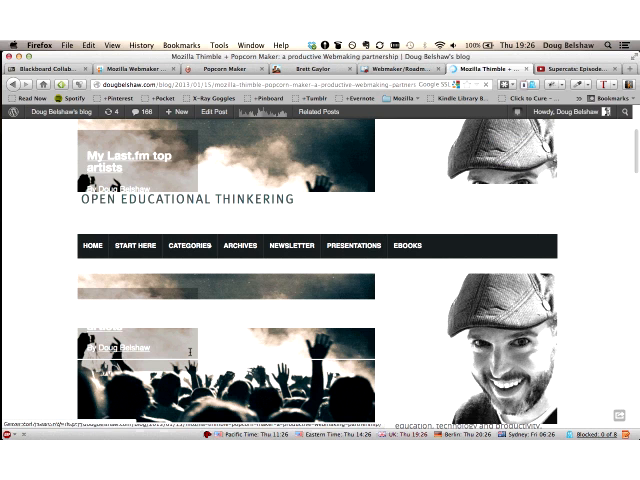
scroll(down, 3)
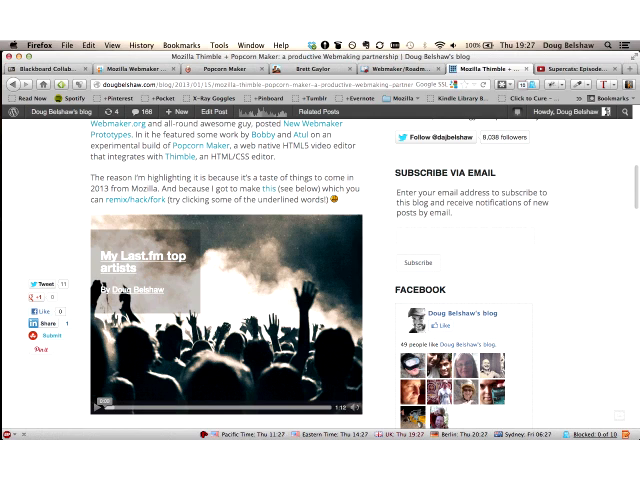
mouse_move(62, 368)
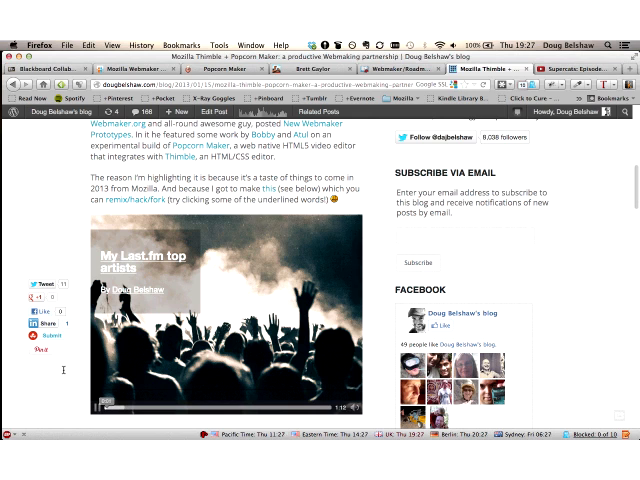
scroll(down, 3)
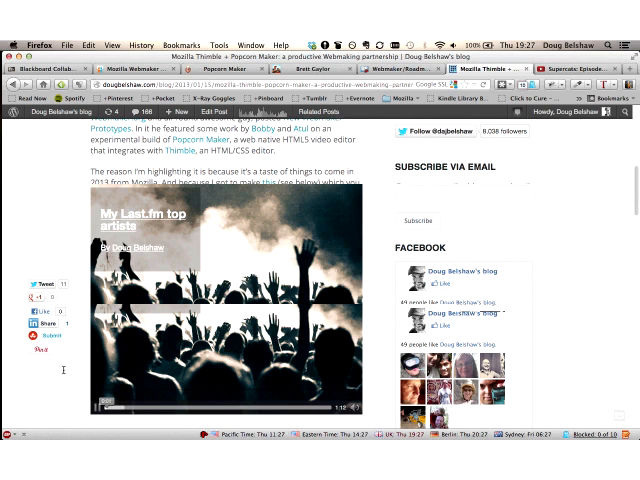
scroll(down, 3)
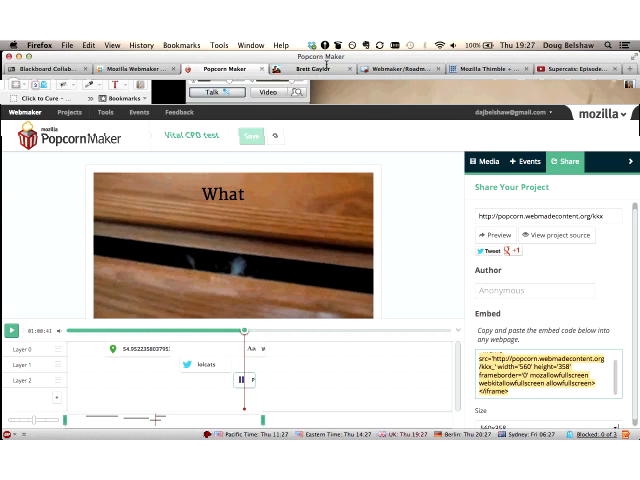
Step: Scroll through Brett Gaylor's Webmaker 2013 Roadmap post down to the New Webmaker Prototypes post
click(316, 68)
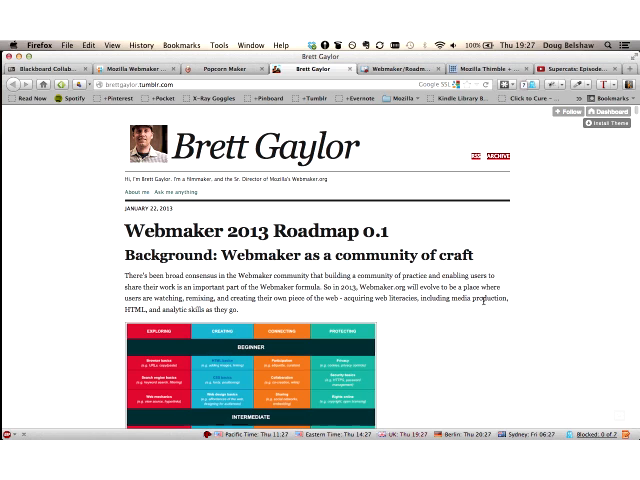
mouse_move(456, 228)
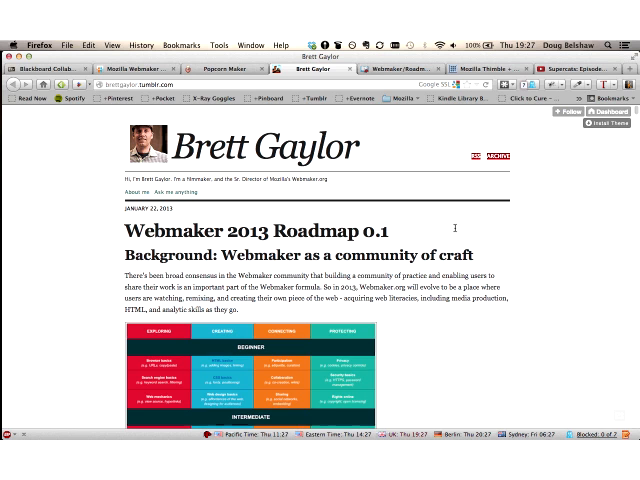
scroll(down, 3)
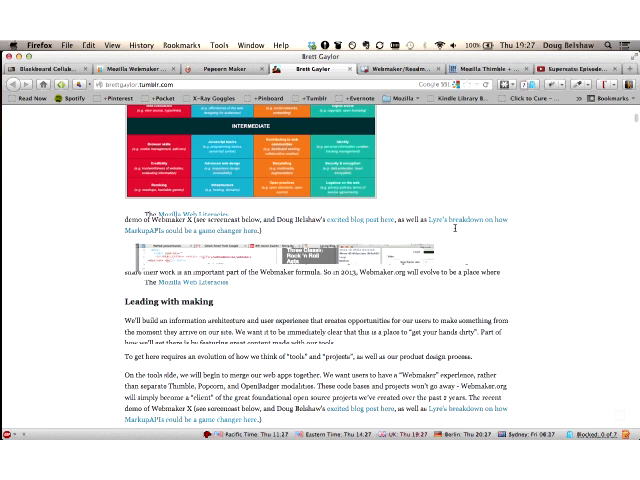
scroll(down, 3)
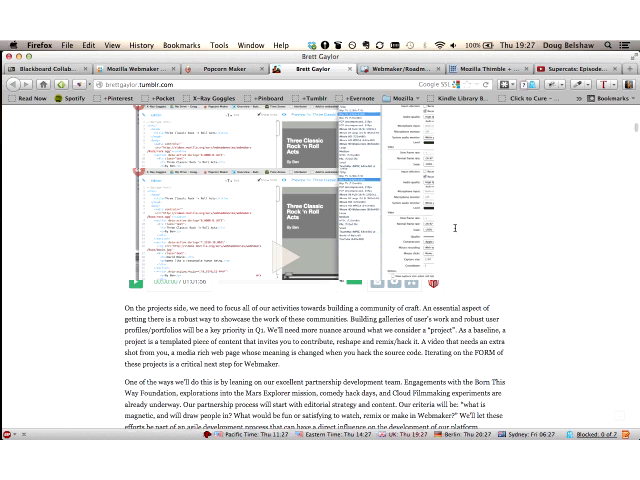
scroll(down, 3)
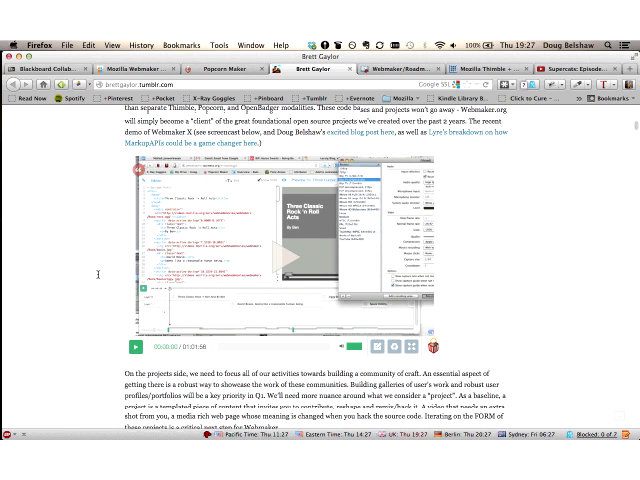
scroll(down, 3)
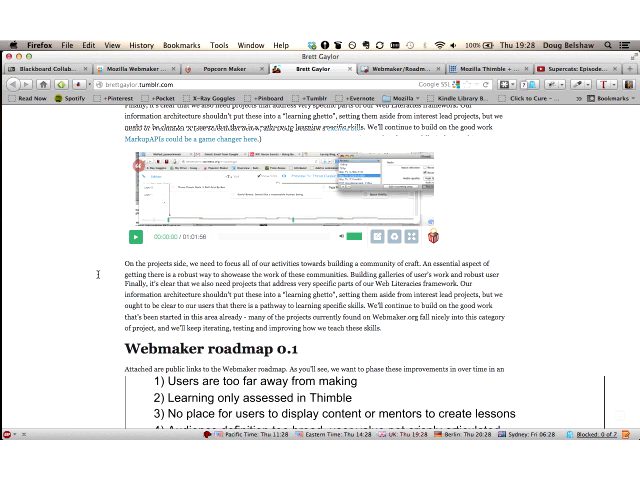
scroll(down, 3)
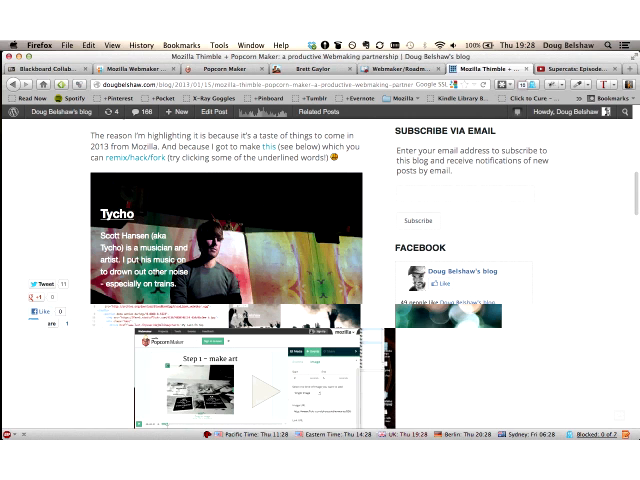
scroll(down, 3)
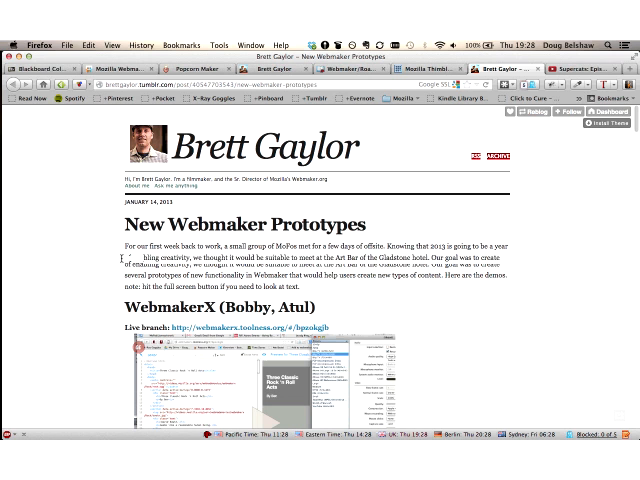
Step: Scroll to the WebmakerX Live Demo link and open the prototype
scroll(down, 3)
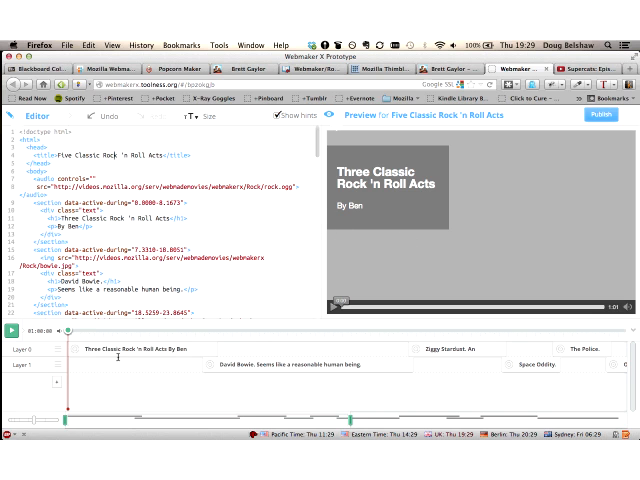
Step: Scroll through the HTML and CSS code of the WebmakerX remix
scroll(down, 3)
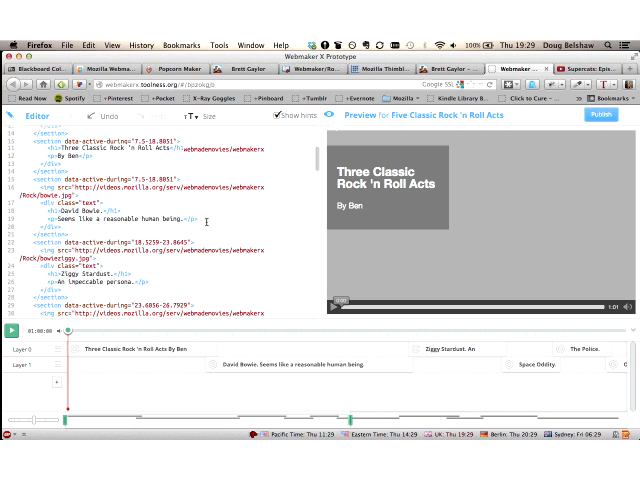
scroll(down, 3)
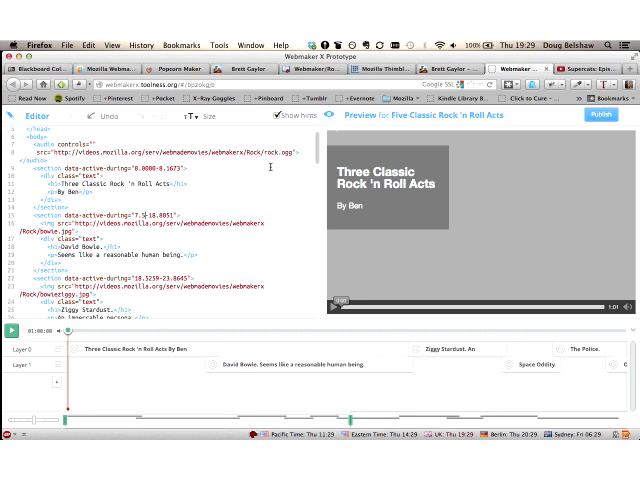
scroll(down, 3)
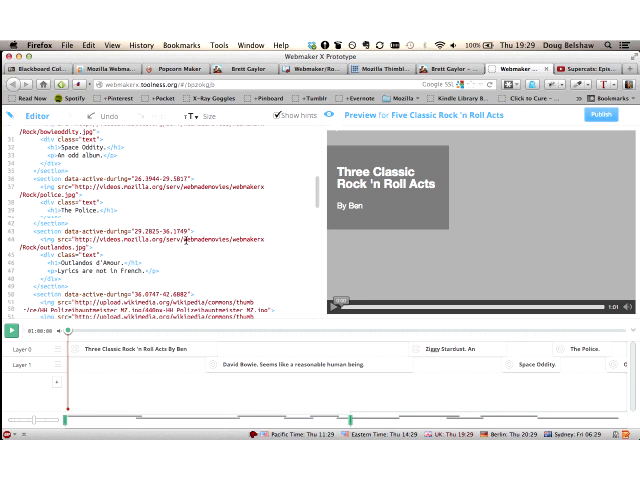
scroll(down, 3)
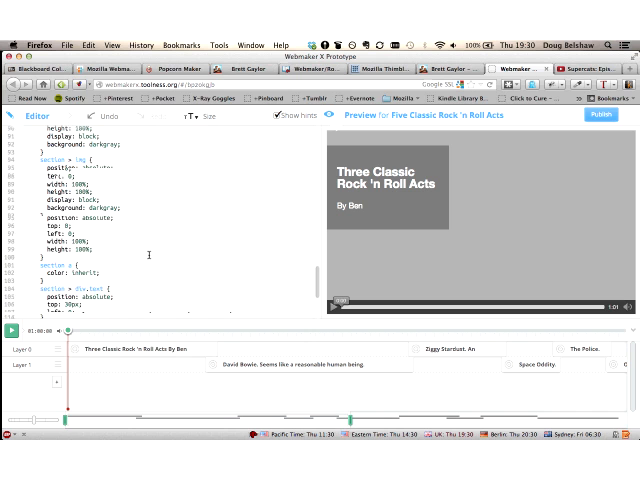
scroll(down, 3)
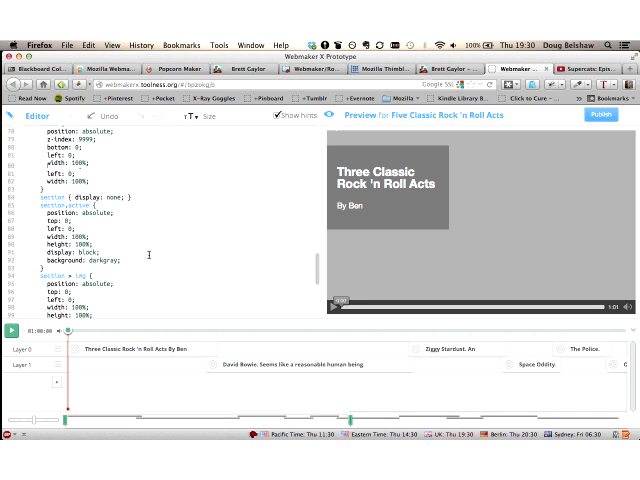
scroll(down, 3)
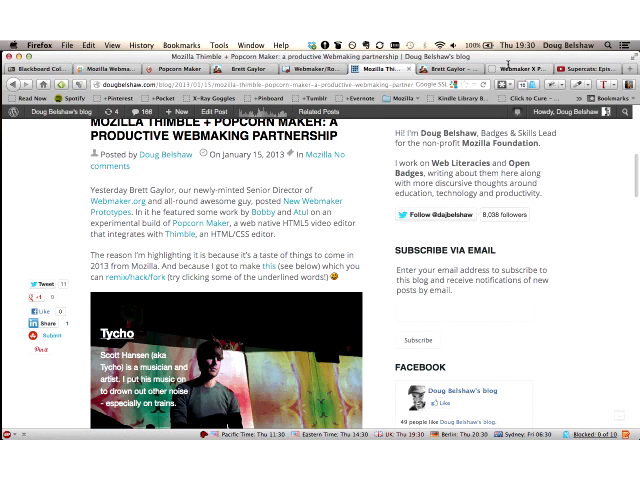
Step: Glance at the Thimble + Popcorn Maker post tab and return to the WebmakerX demo
click(520, 68)
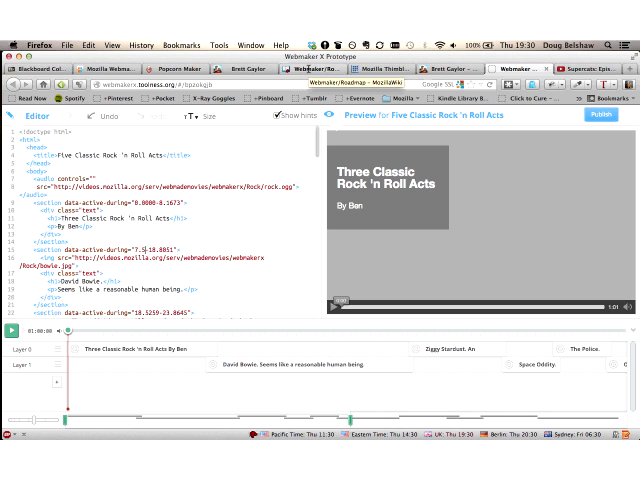
click(304, 68)
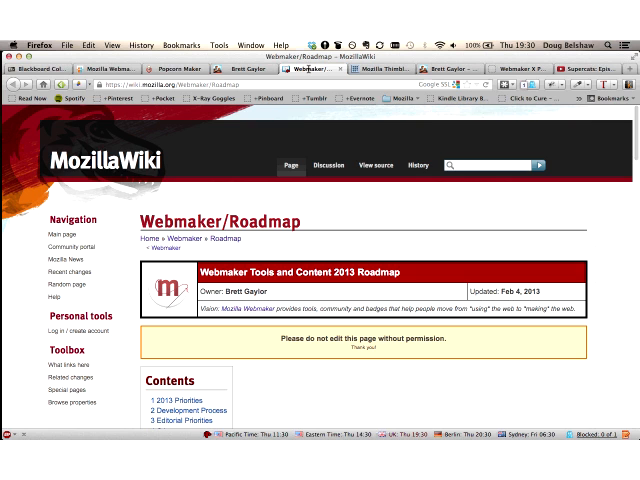
scroll(down, 3)
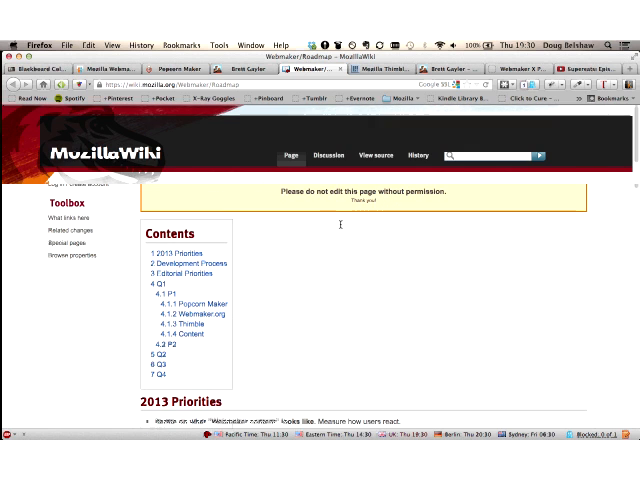
scroll(down, 3)
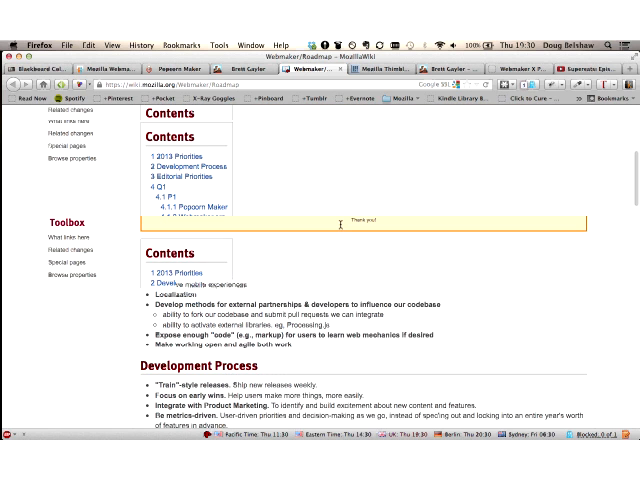
scroll(down, 3)
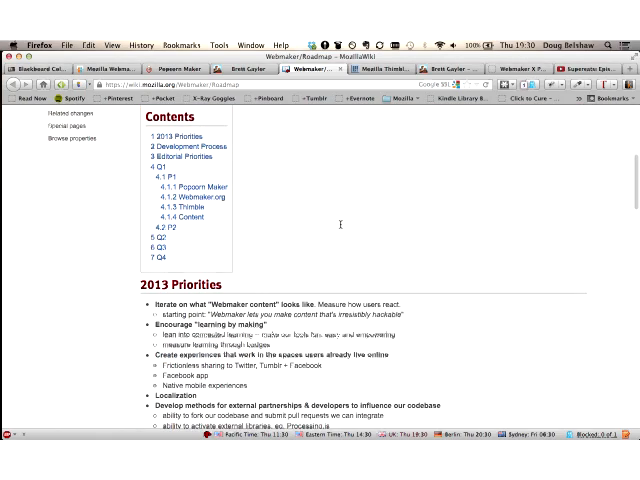
scroll(down, 3)
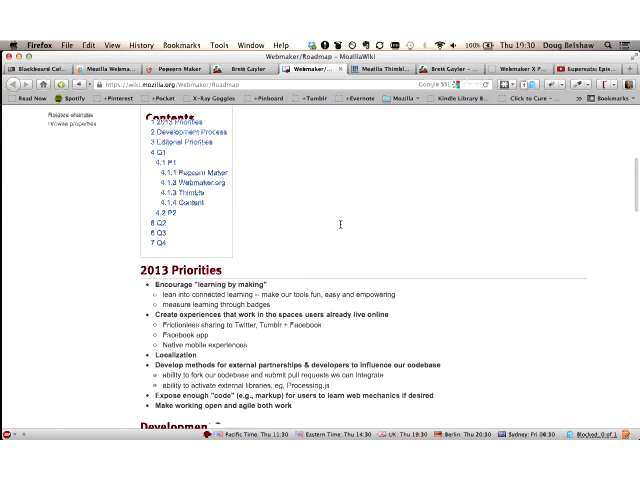
scroll(down, 3)
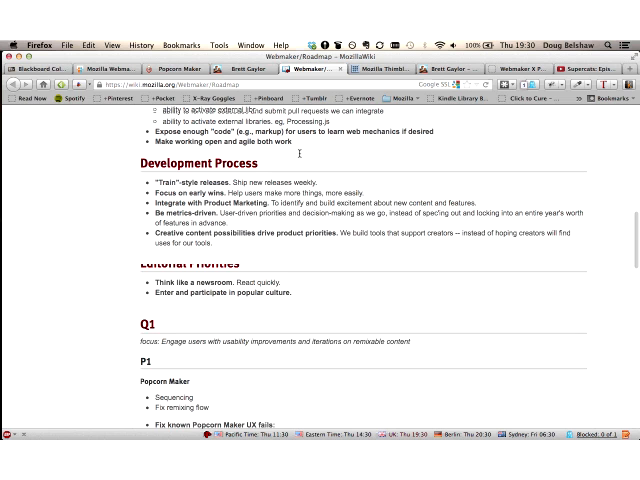
scroll(down, 3)
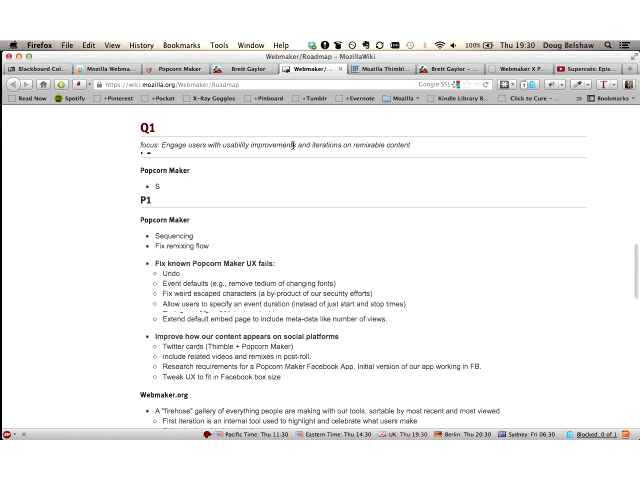
scroll(down, 3)
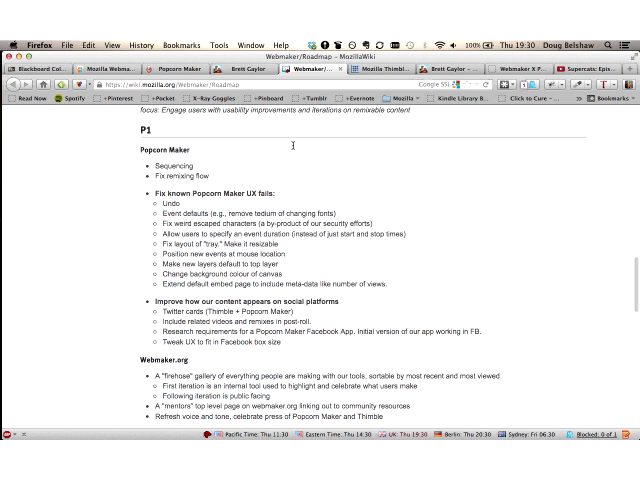
scroll(down, 3)
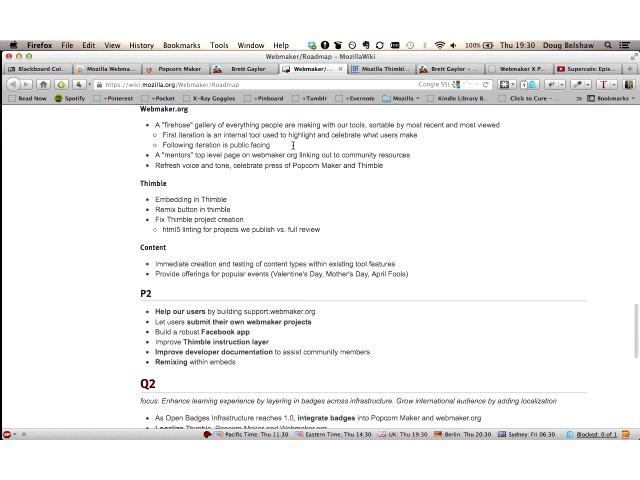
scroll(down, 3)
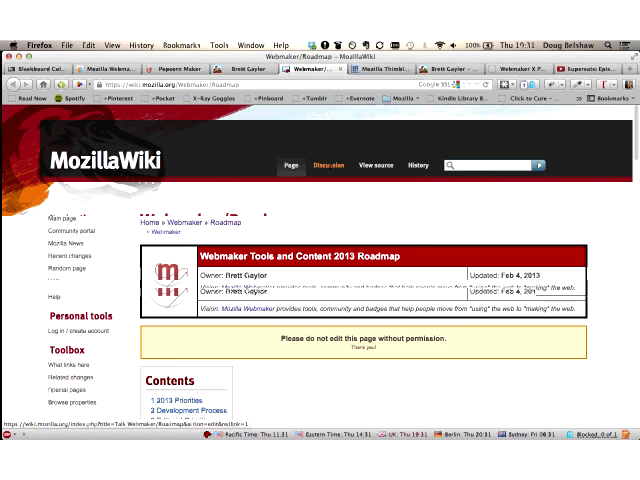
Step: Search Google for 'summer code party'
scroll(down, 3)
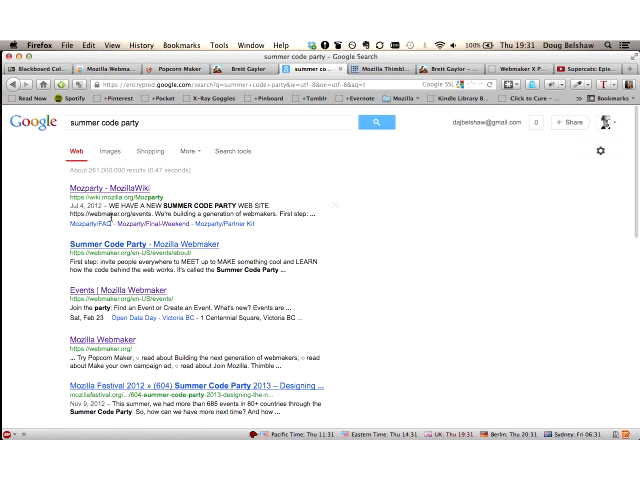
mouse_move(108, 244)
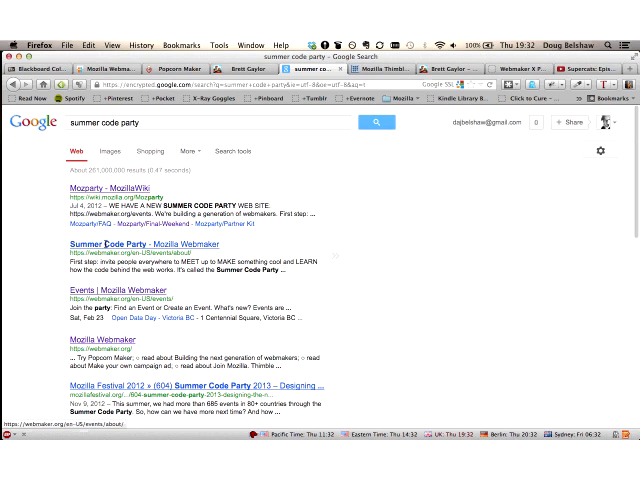
Step: Open Webmaker's Summer Code Party page and scroll to its Events map
click(148, 244)
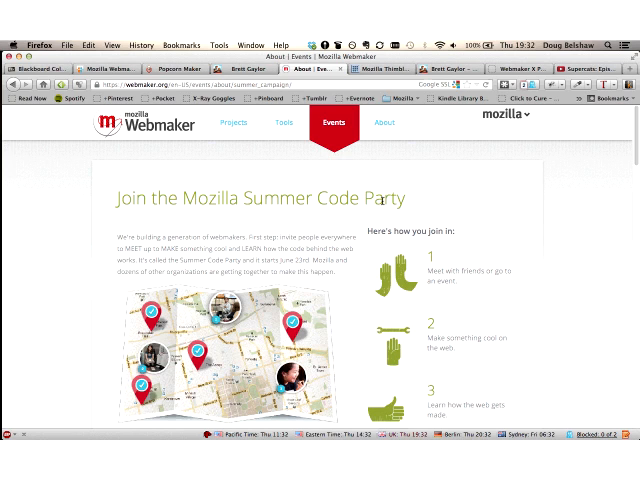
scroll(down, 3)
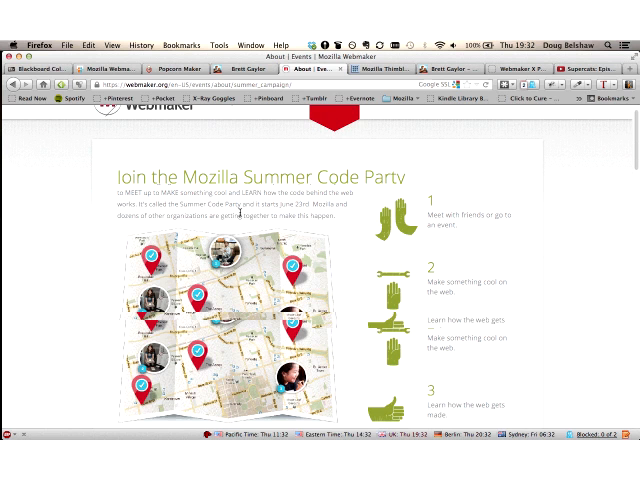
scroll(down, 3)
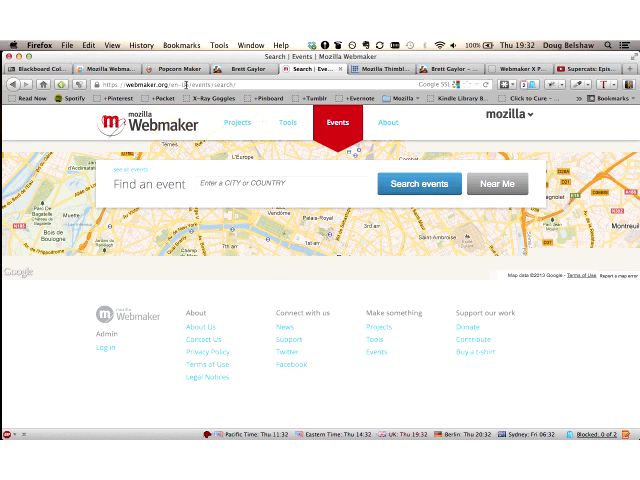
text(openmatt.org/tag/summer-code-party/)
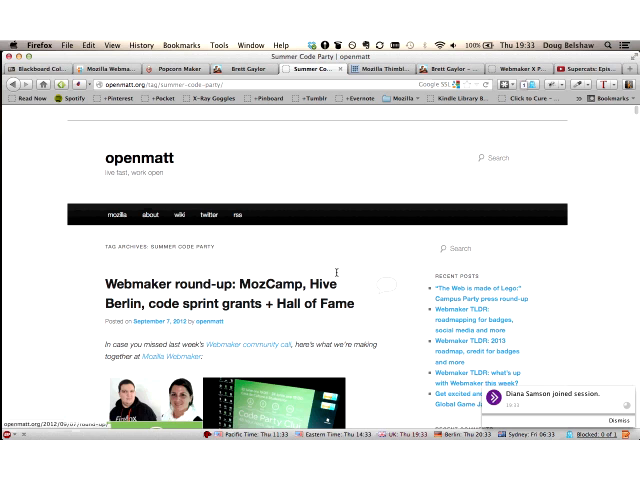
Step: Scroll through the openmatt Webmaker round-up post
scroll(down, 3)
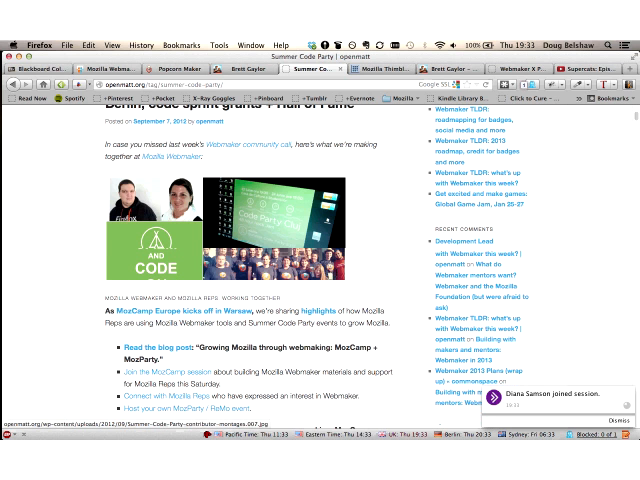
scroll(down, 3)
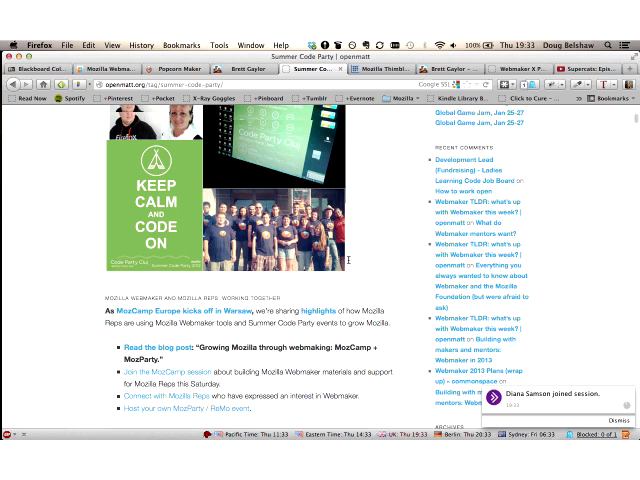
scroll(down, 3)
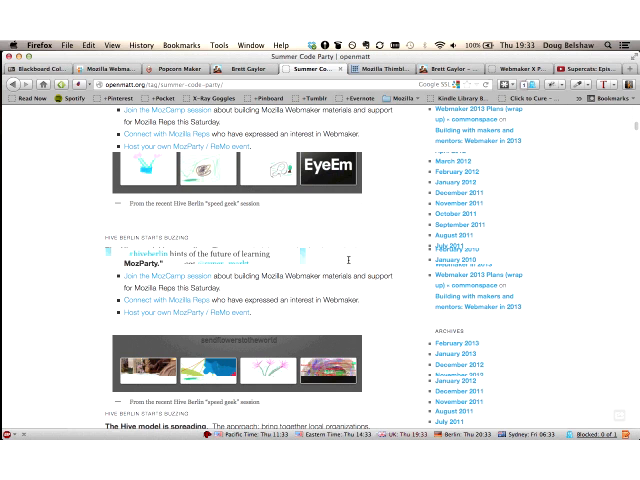
scroll(down, 3)
text(webmaker.org/)
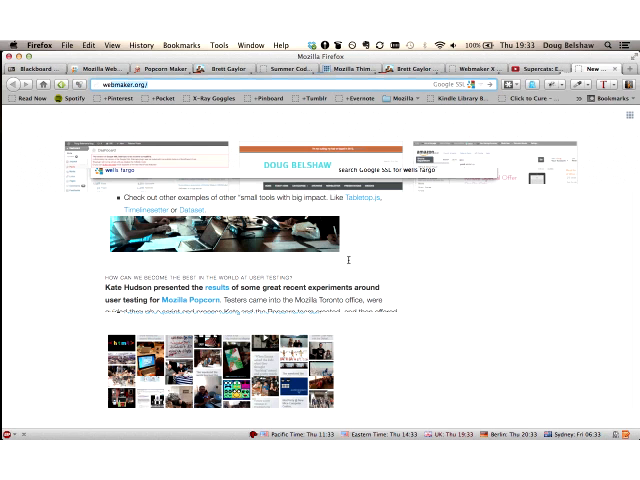
Step: Open webmaker.tumblr.com in a new tab
click(604, 72)
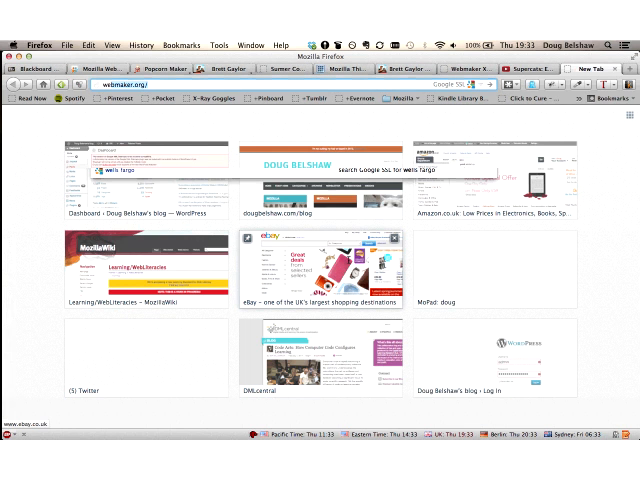
text(webmaker.tumblr.com)
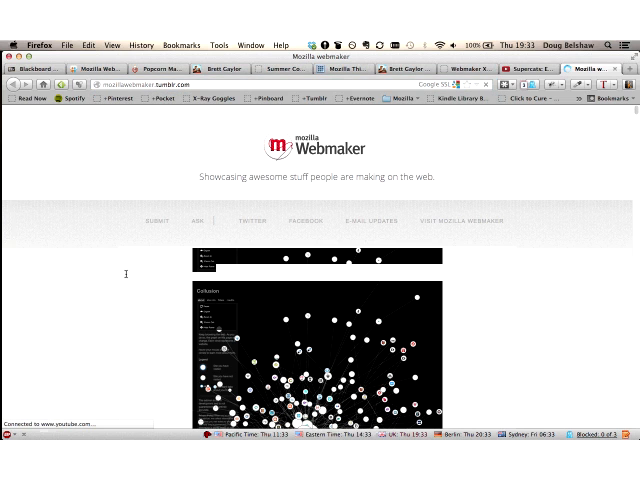
scroll(down, 3)
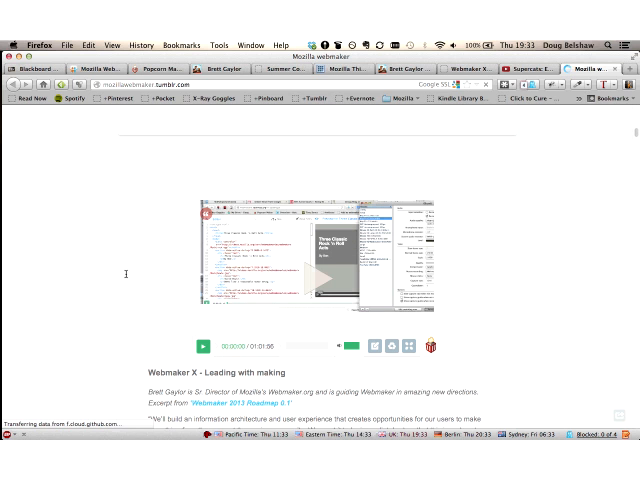
scroll(down, 3)
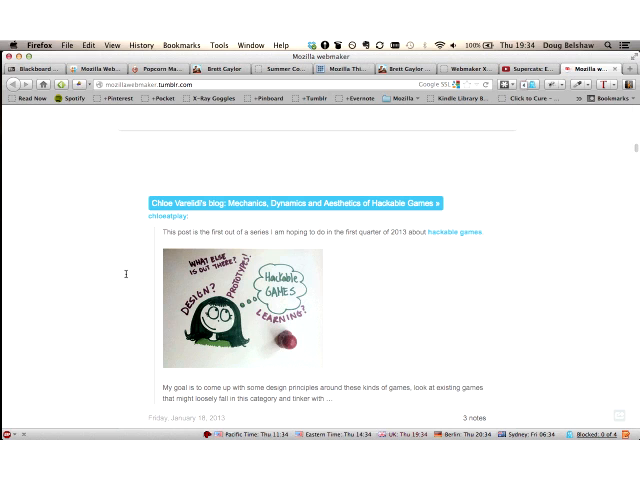
scroll(down, 3)
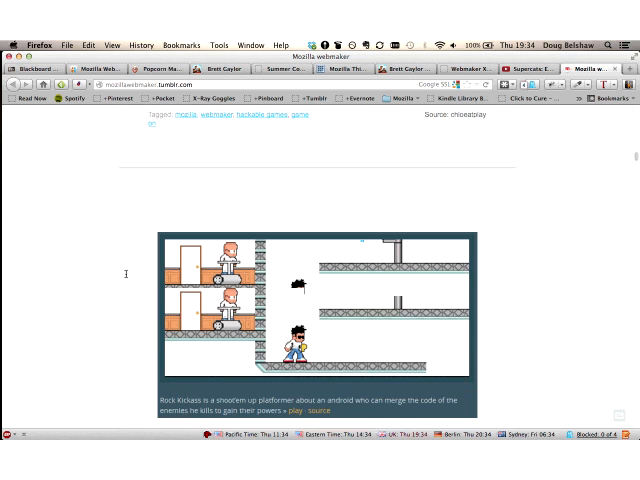
scroll(down, 3)
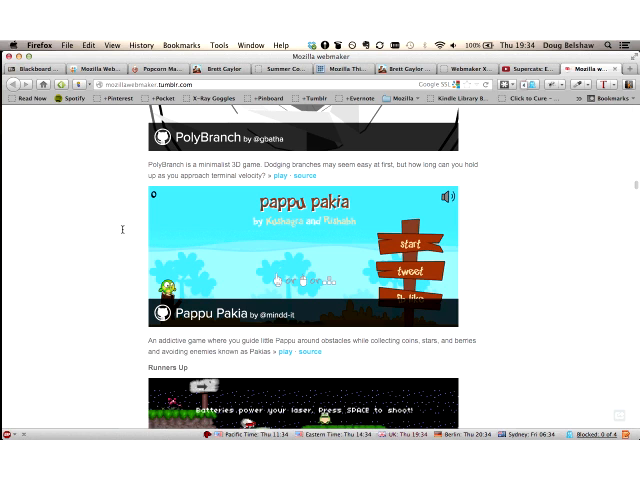
scroll(down, 3)
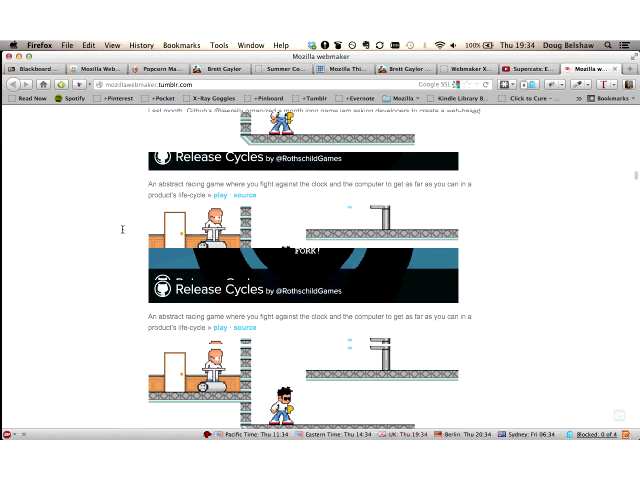
scroll(down, 3)
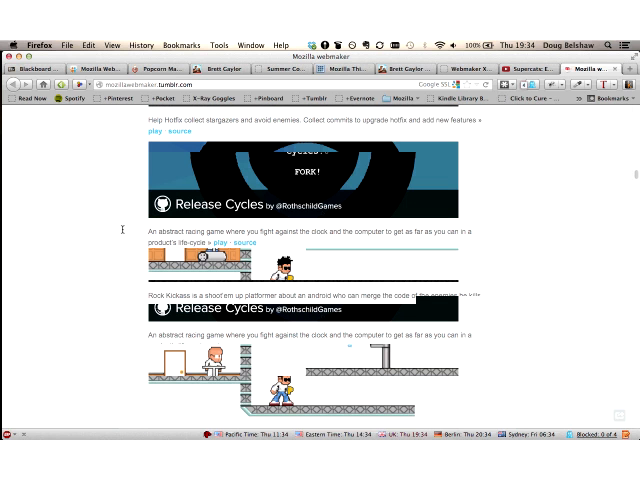
scroll(down, 3)
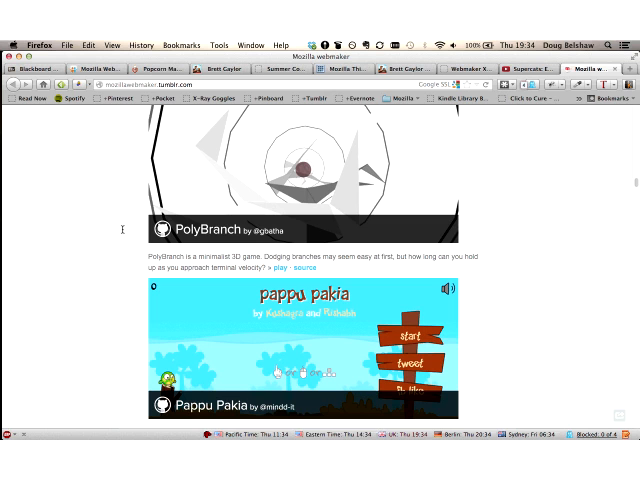
scroll(down, 3)
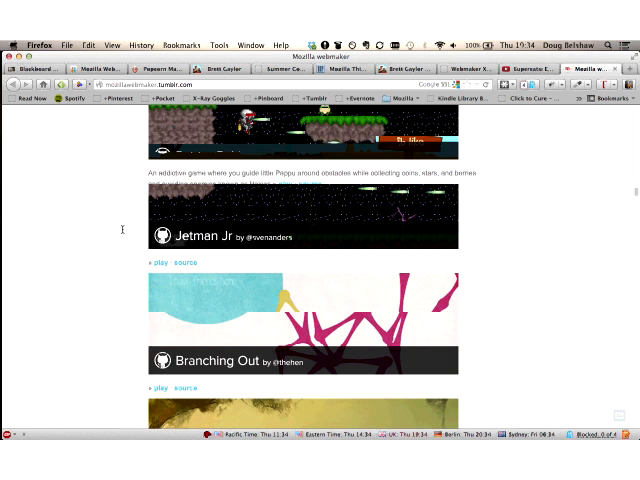
scroll(down, 3)
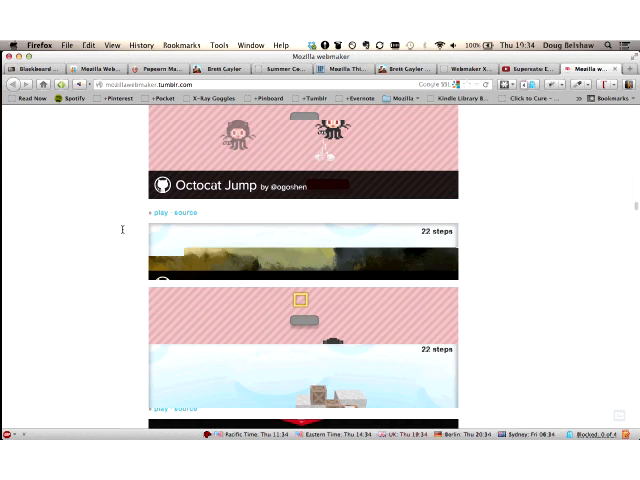
scroll(down, 3)
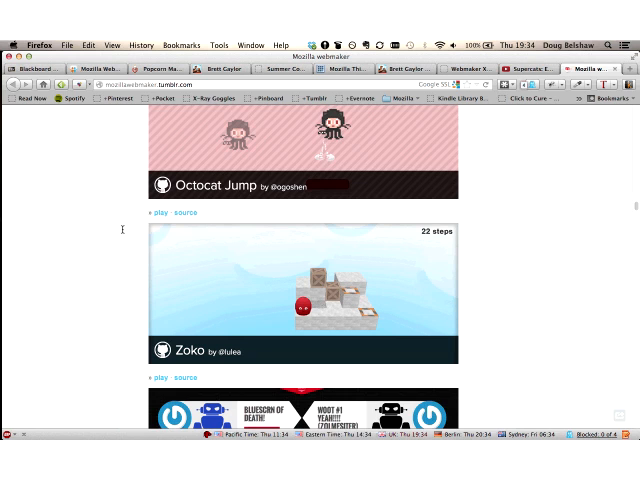
scroll(down, 3)
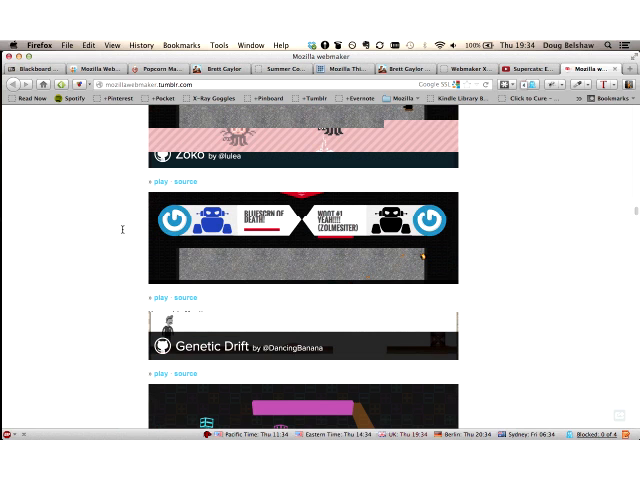
scroll(down, 3)
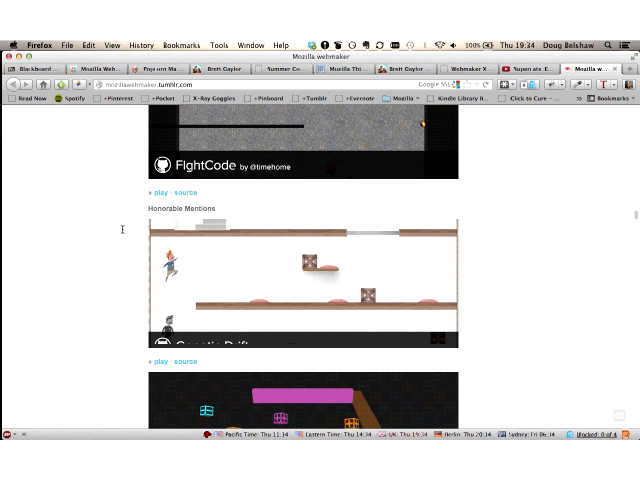
scroll(down, 3)
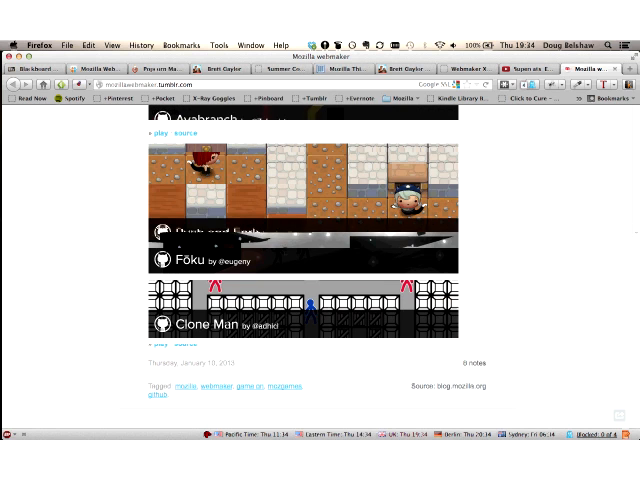
scroll(down, 3)
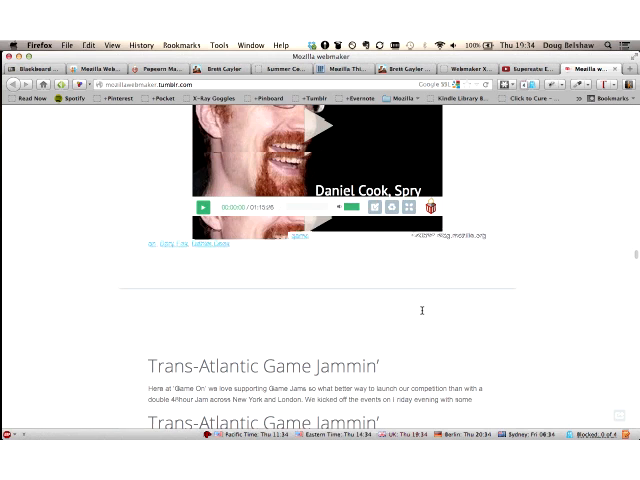